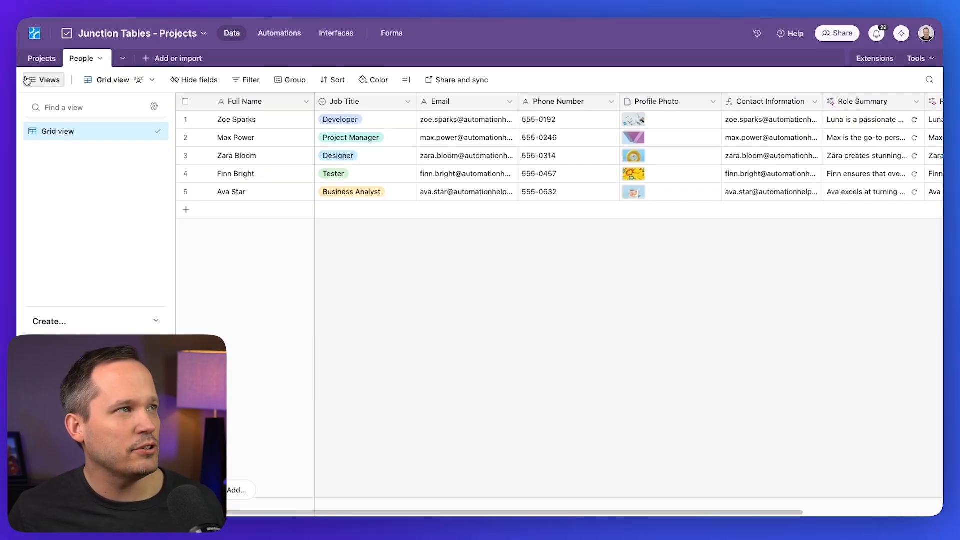
Step: Look over the Projects and People tables, then start a blank Project Resources table
left_click(42, 59)
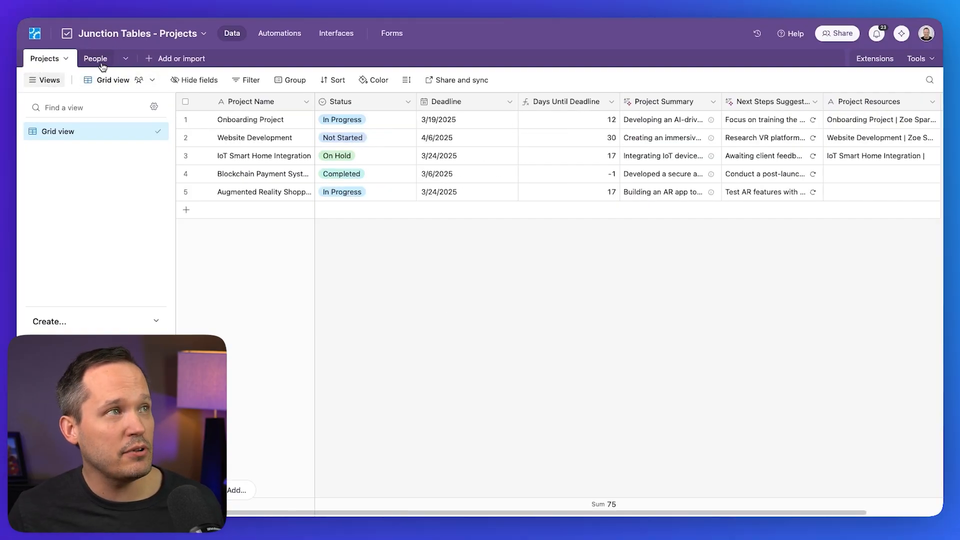
left_click(96, 58)
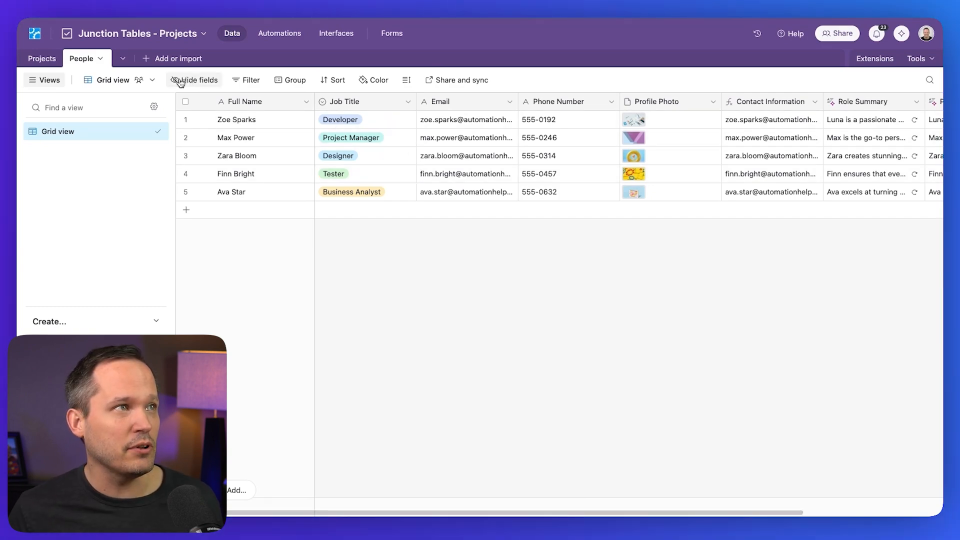
left_click(177, 58)
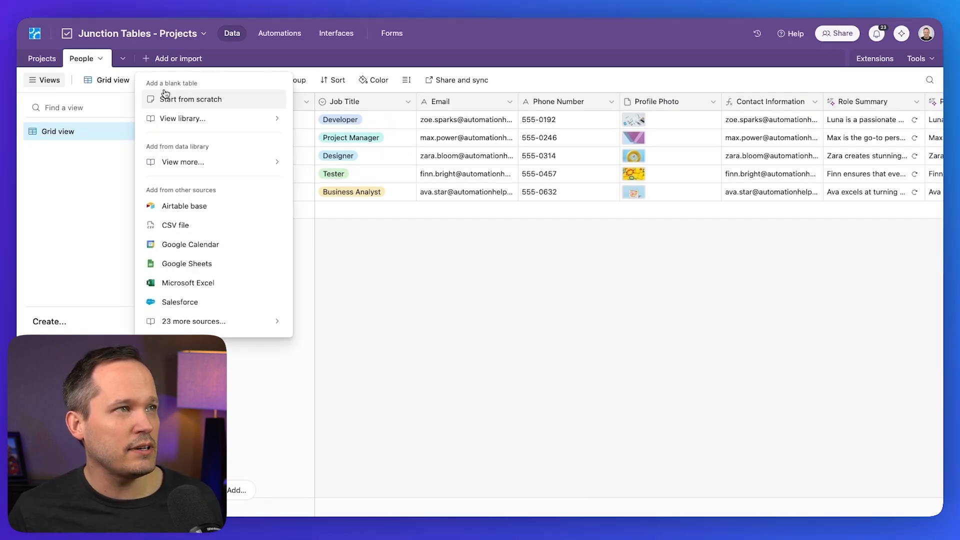
left_click(190, 99)
type("Project Resources")
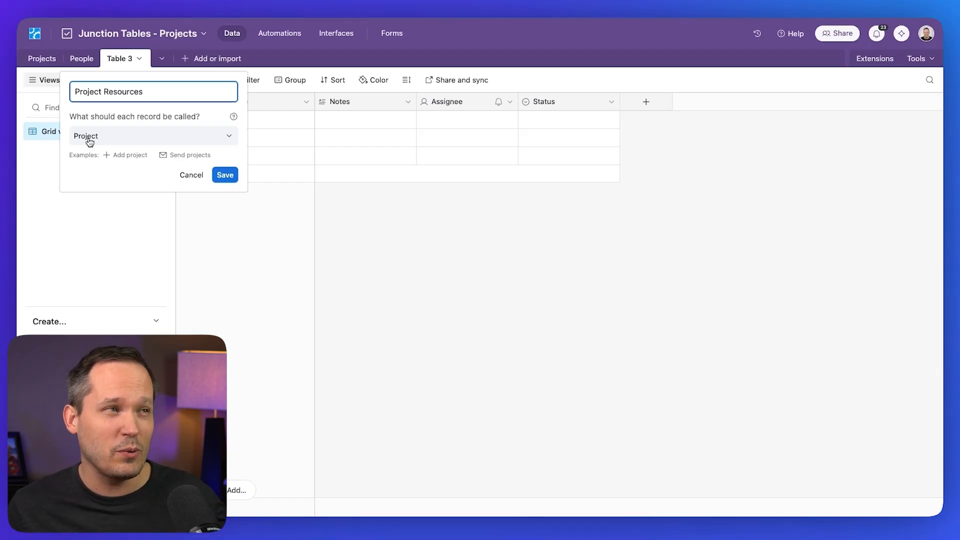
Step: Call records Resource and hide the Notes, Assignee and Status fields
left_click(152, 136)
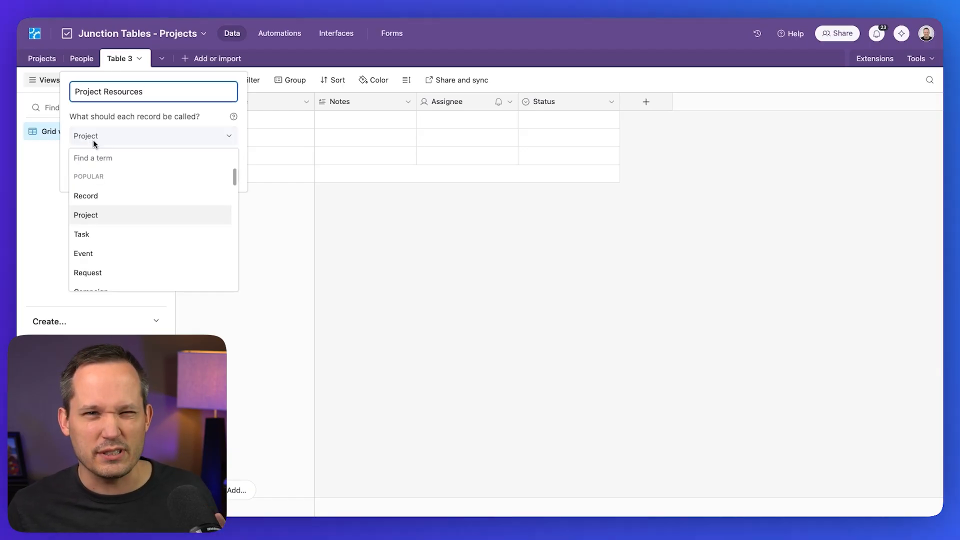
type("Resour")
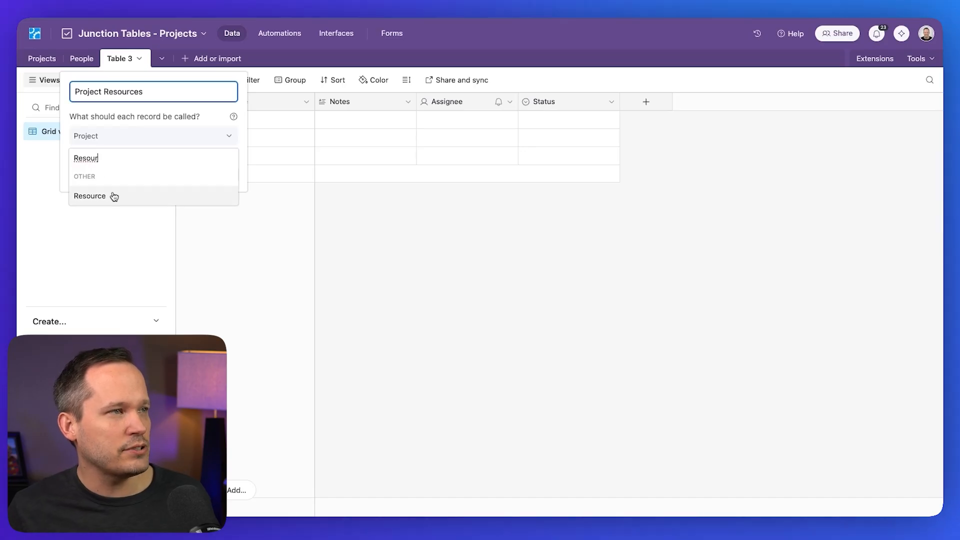
left_click(90, 197)
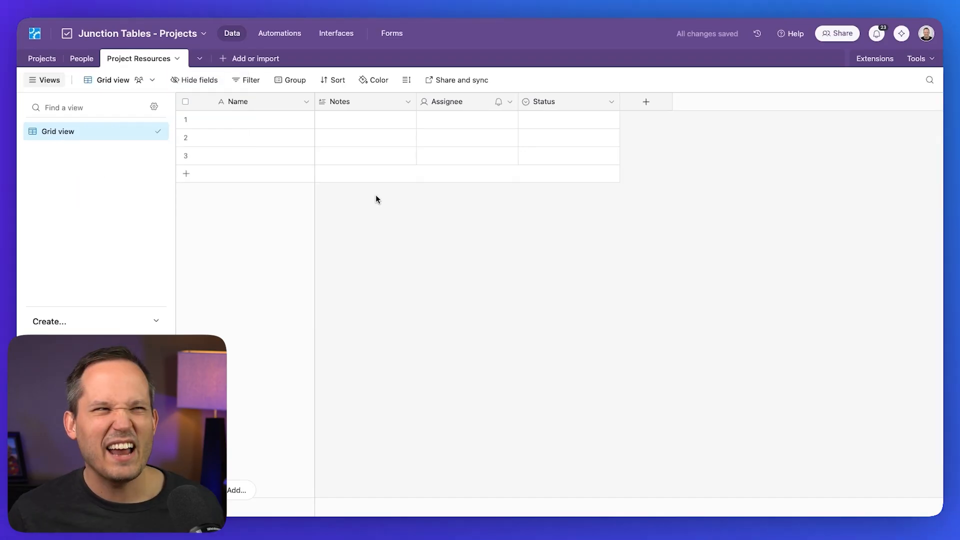
left_click(195, 80)
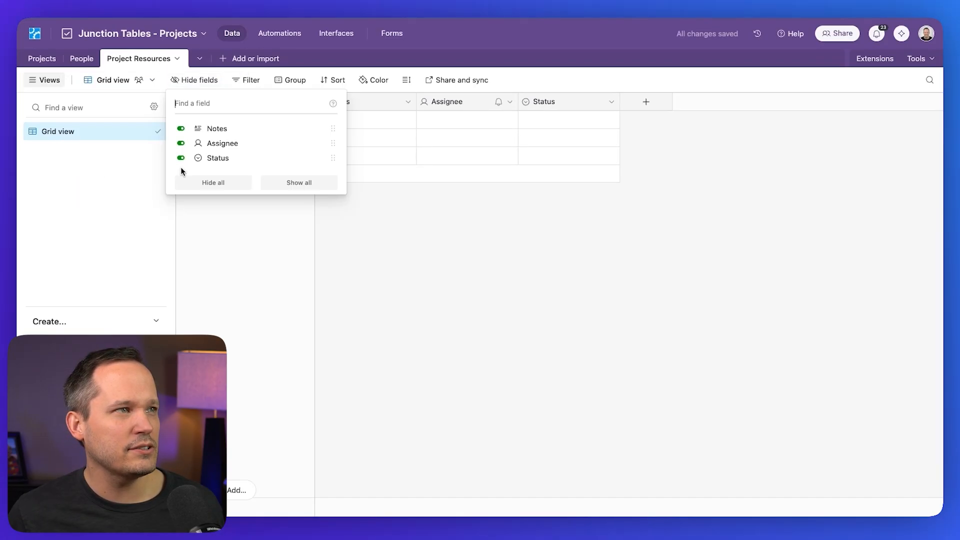
left_click(213, 183)
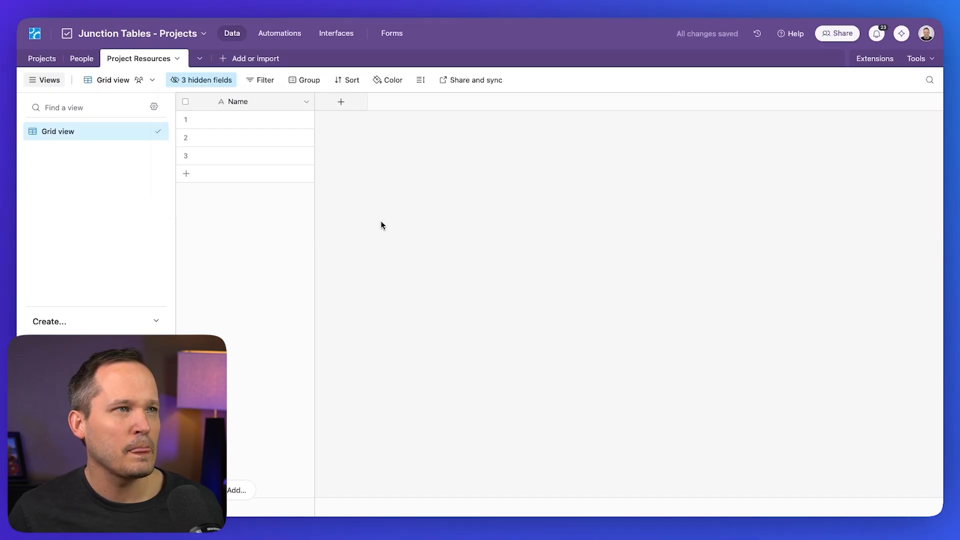
Step: Add a Project field linking to a single Projects record, skipping lookup fields
left_click(340, 102)
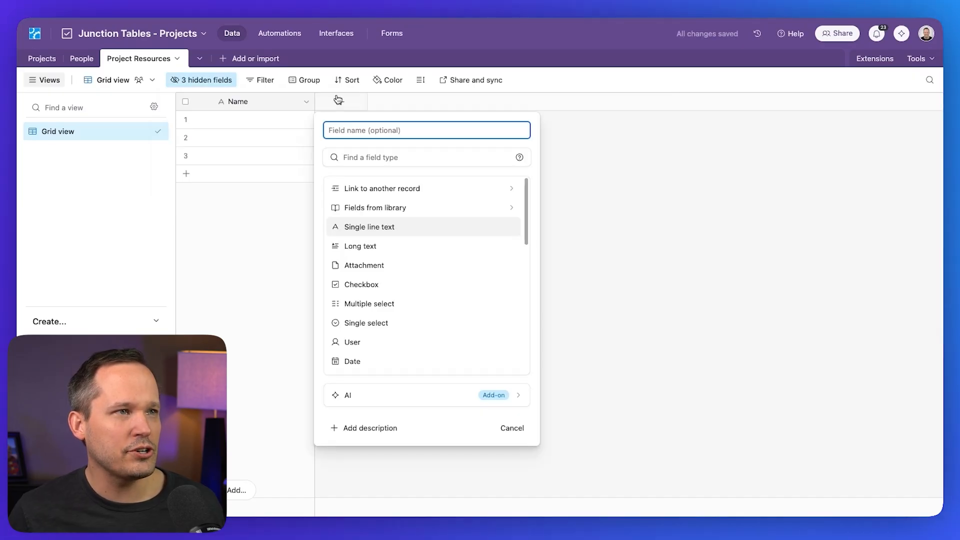
left_click(382, 188)
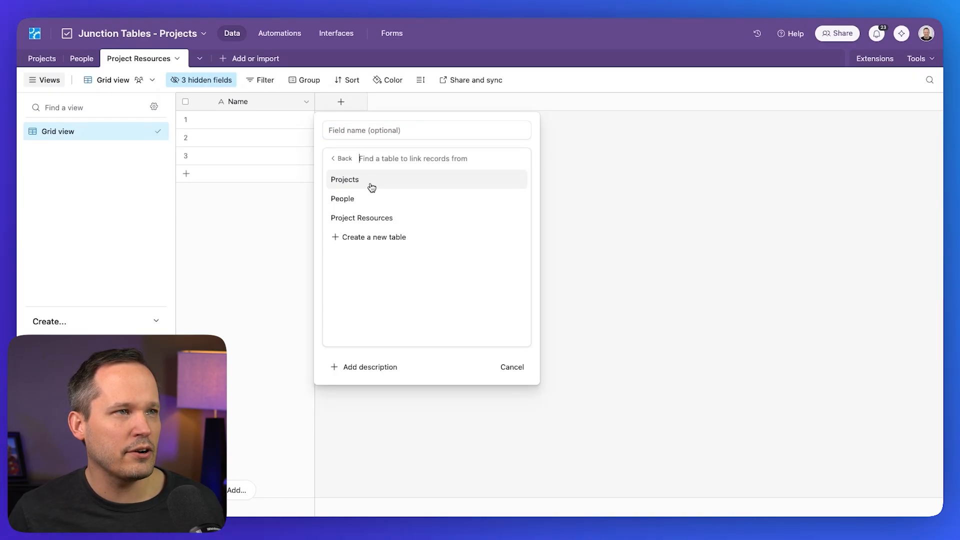
left_click(345, 180)
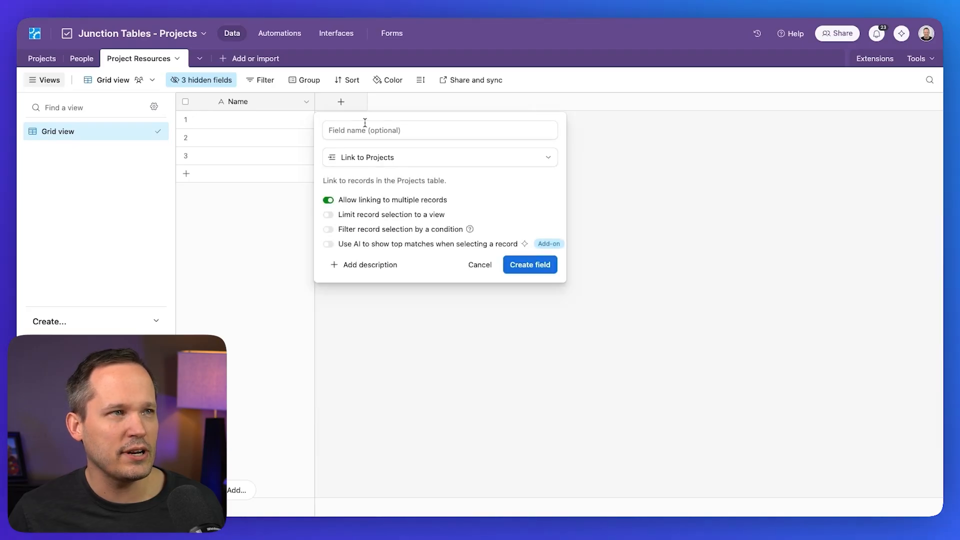
type("Project")
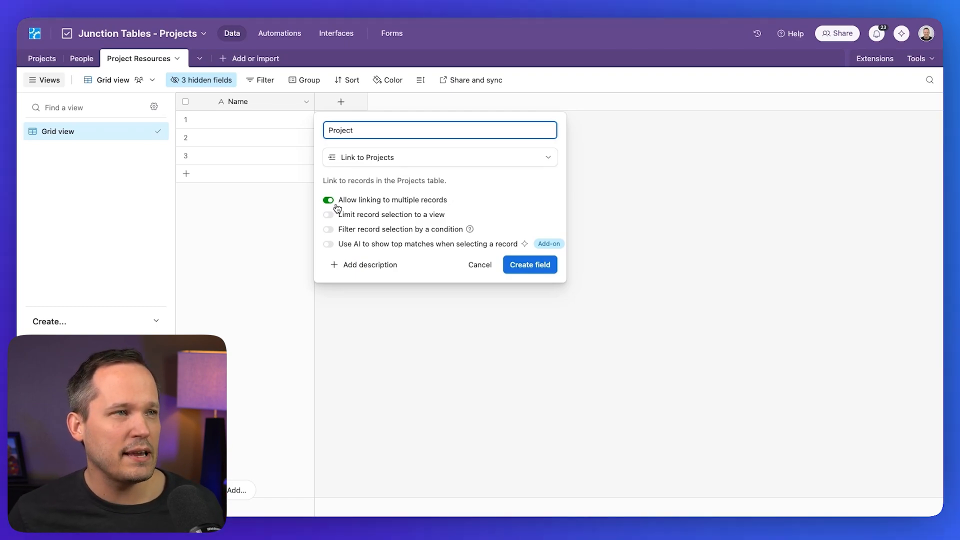
left_click(328, 201)
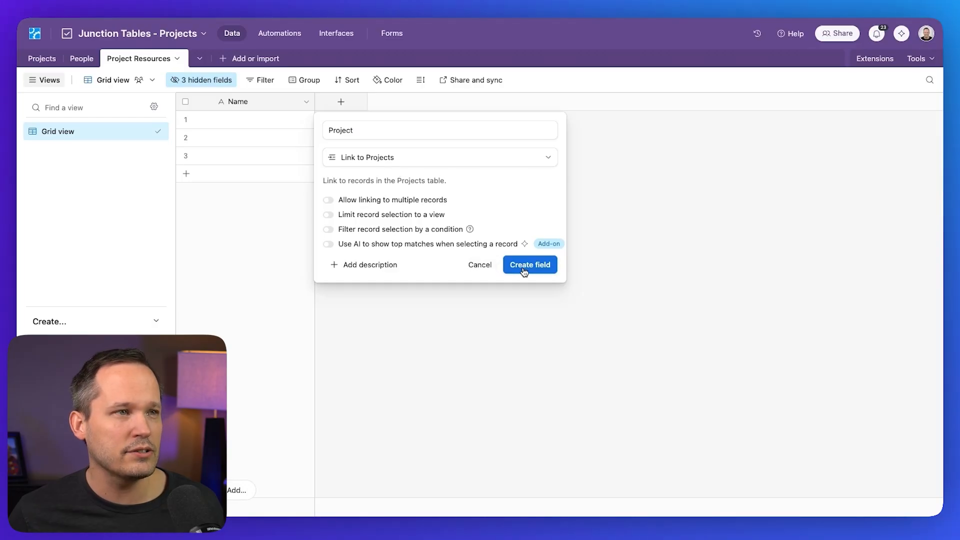
left_click(530, 265)
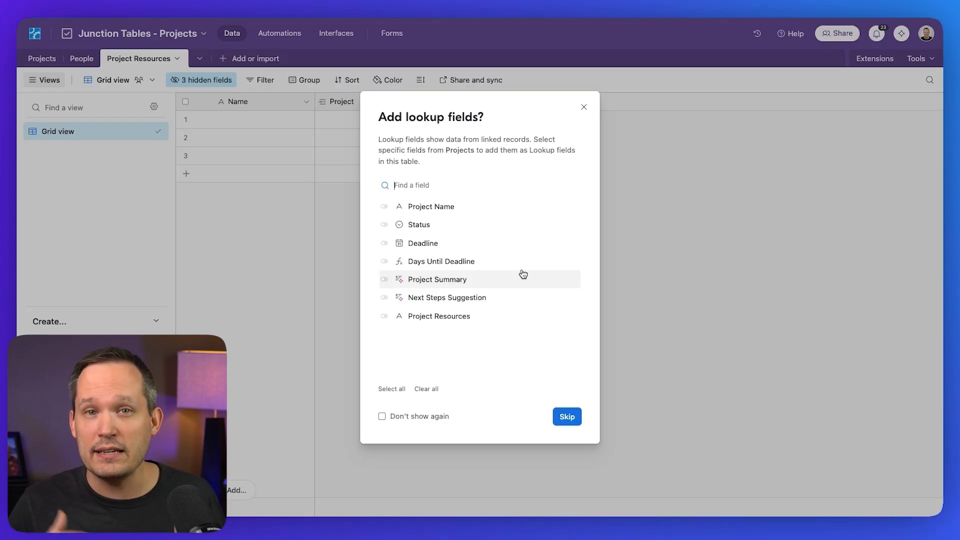
mouse_move(572, 431)
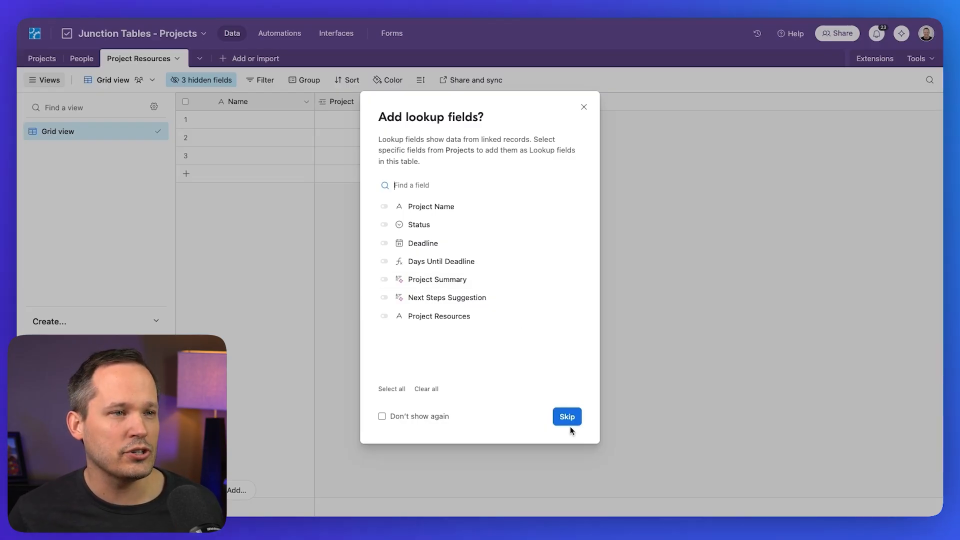
left_click(567, 417)
type("Resource")
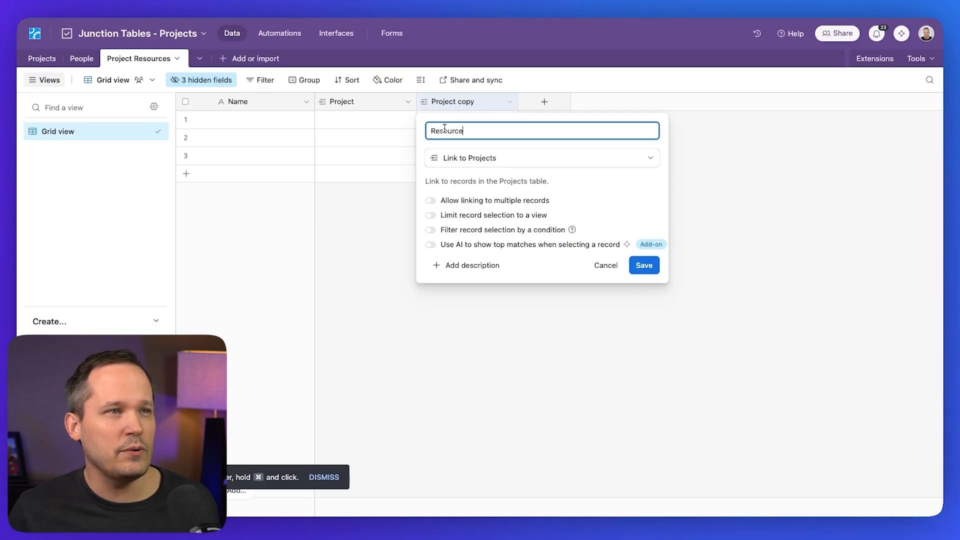
Step: Set up a Resource field linking to the People table
left_click(543, 158)
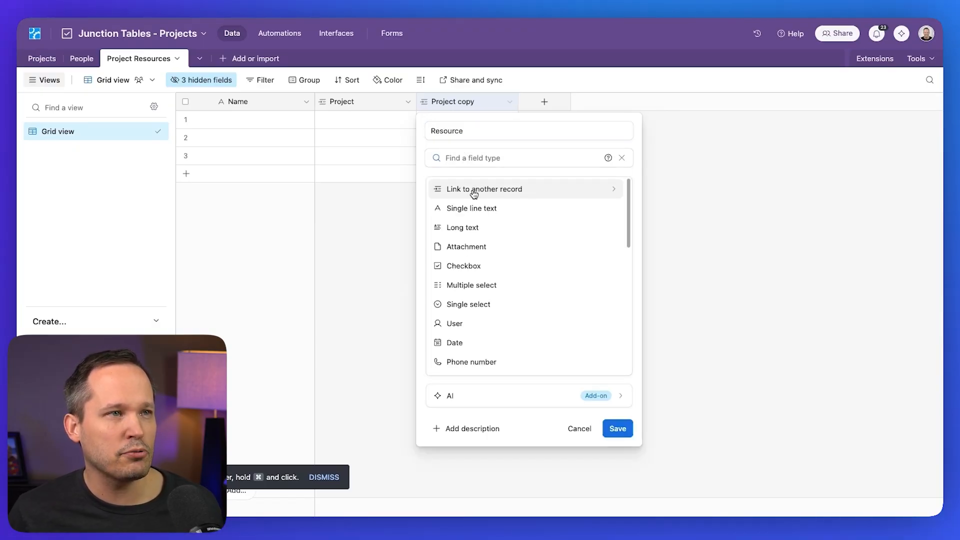
left_click(484, 189)
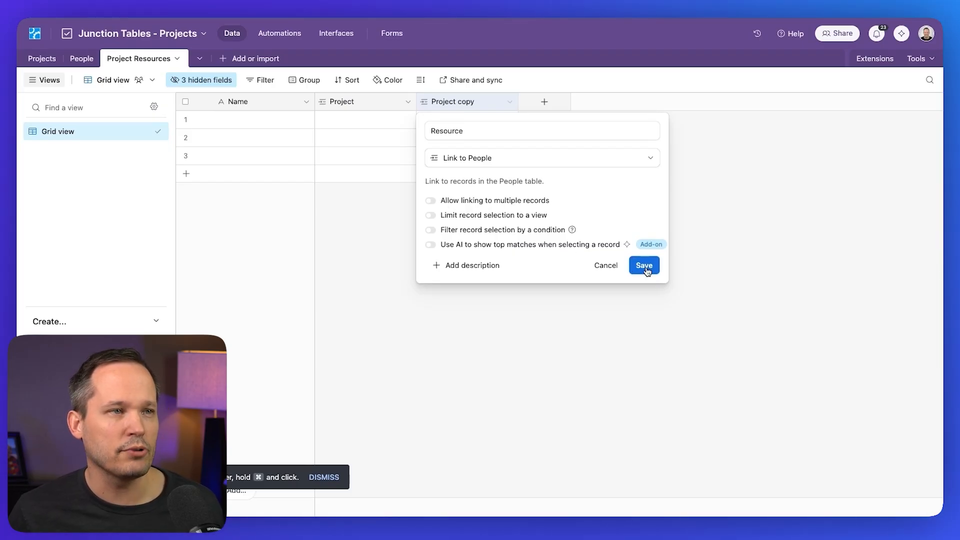
left_click(644, 265)
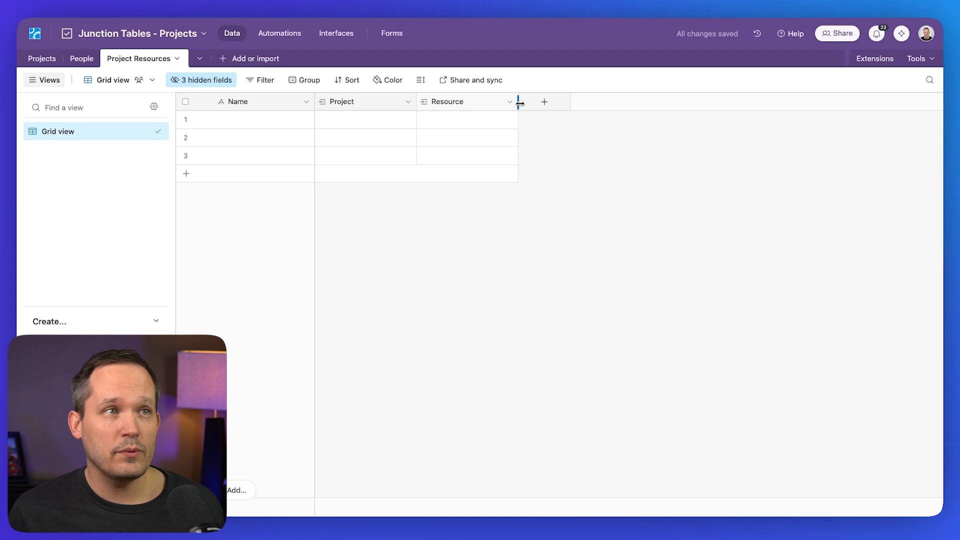
Step: Create a Role single-select field with Project Manager, Team Lead and Developer options
left_click(544, 102)
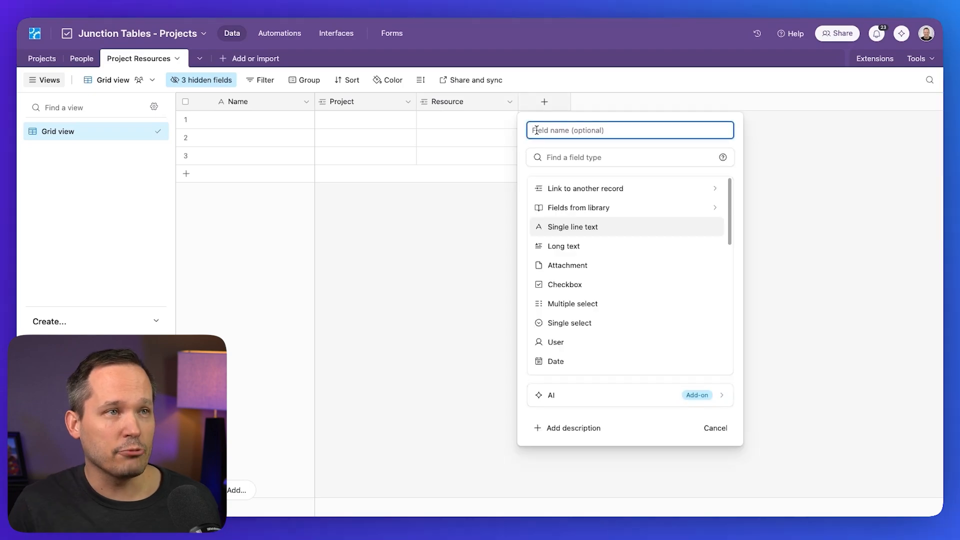
type("Role")
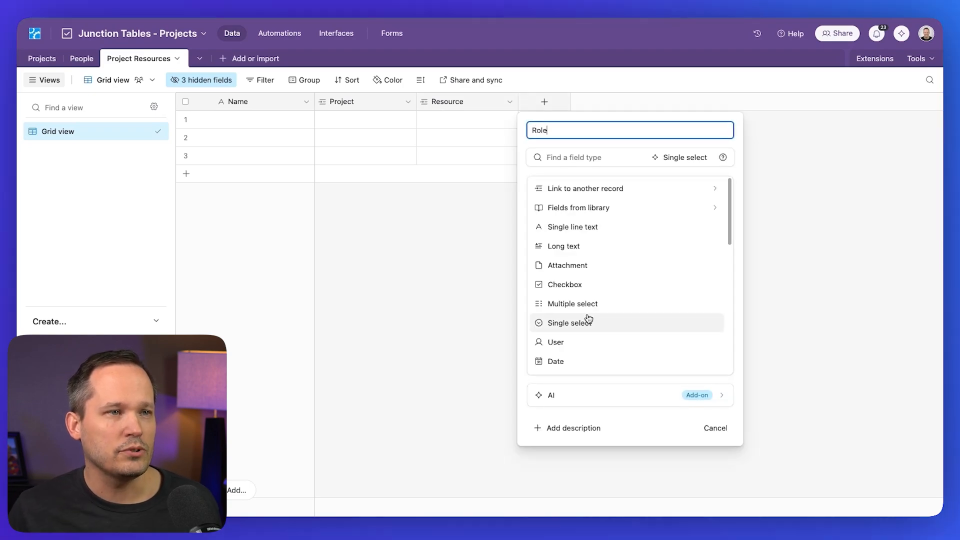
left_click(575, 322)
type("Developer")
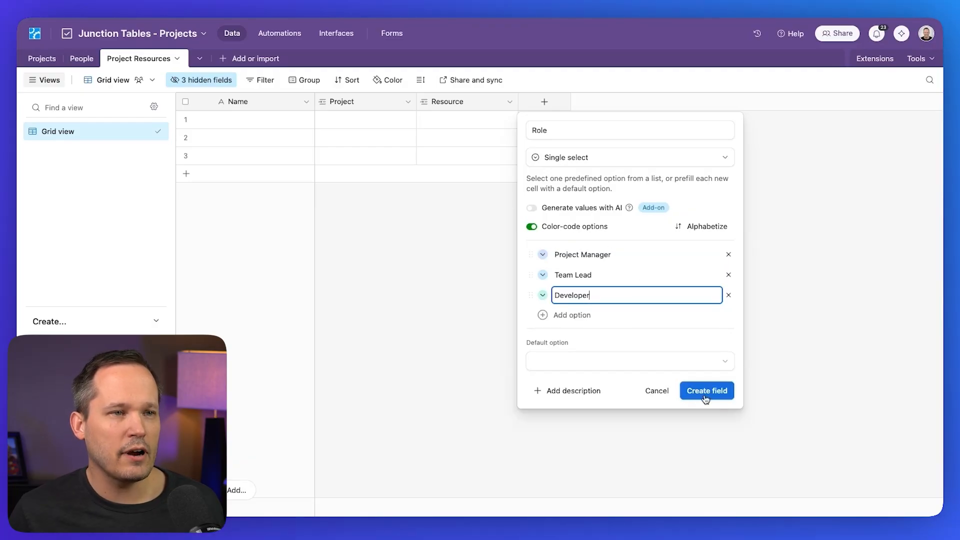
left_click(707, 391)
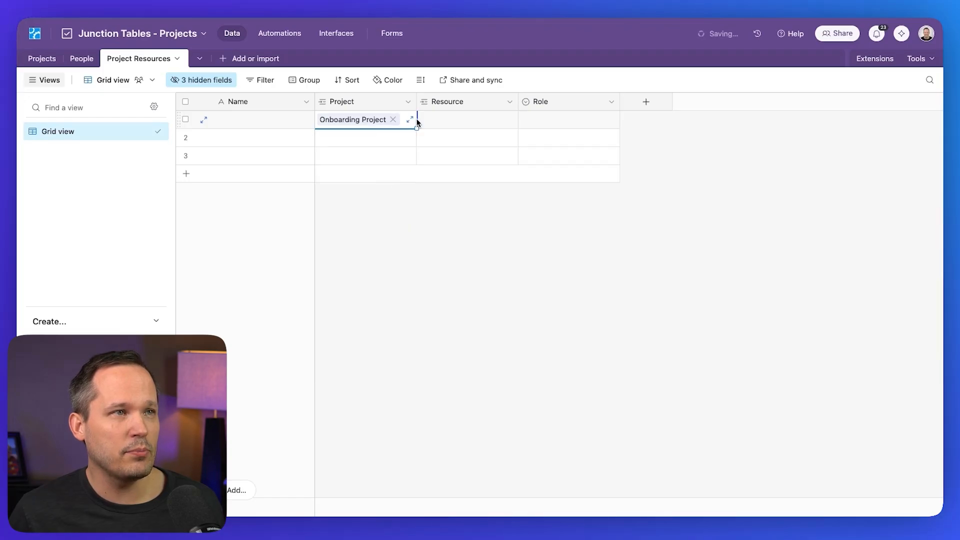
left_click(467, 119)
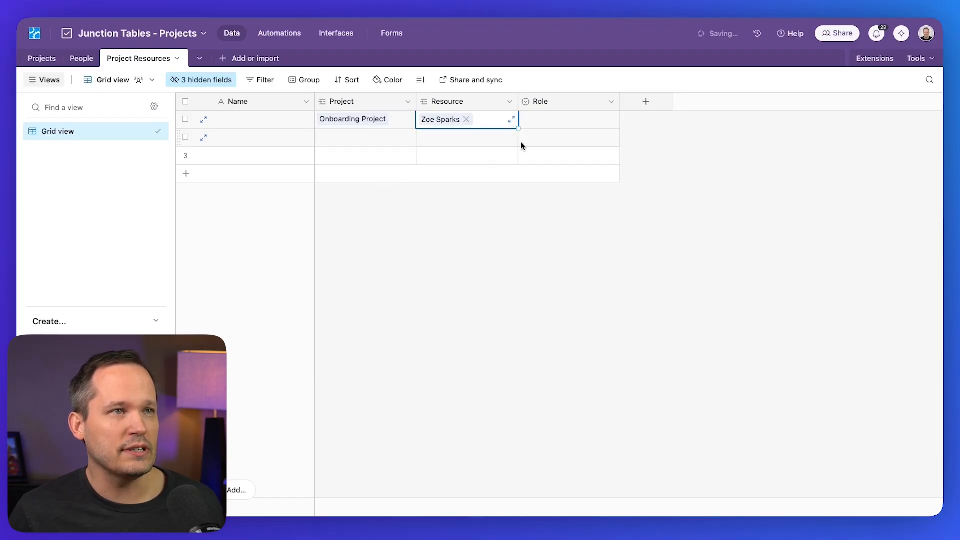
left_click(569, 119)
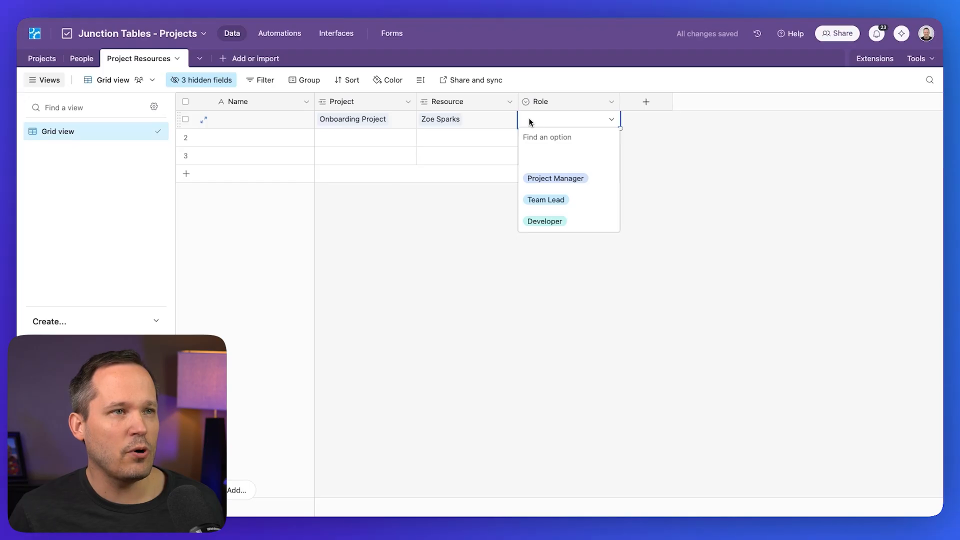
mouse_move(572, 202)
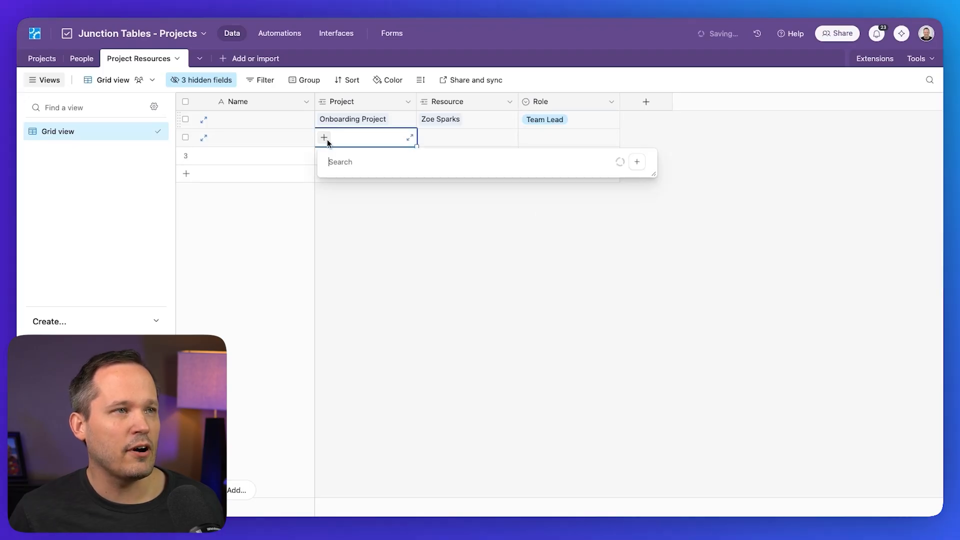
left_click(354, 162)
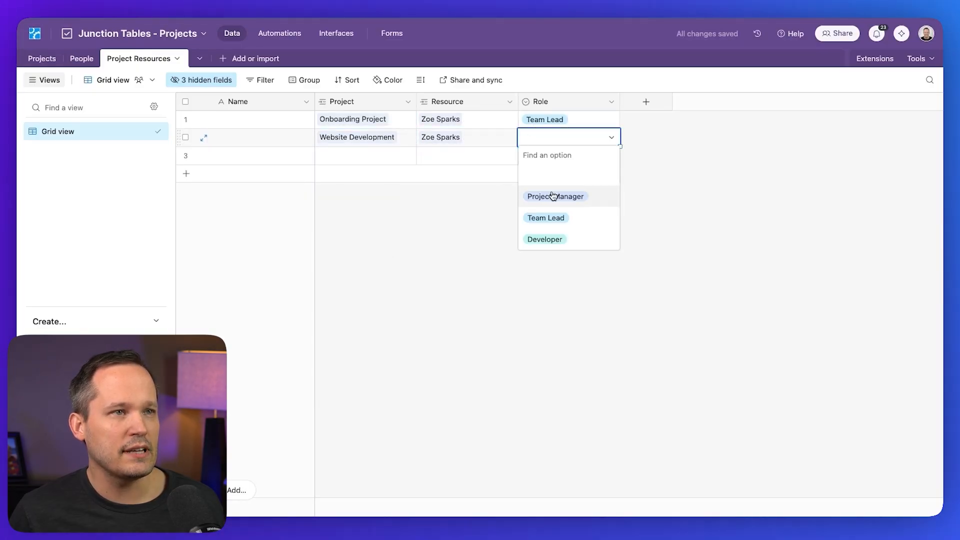
left_click(556, 196)
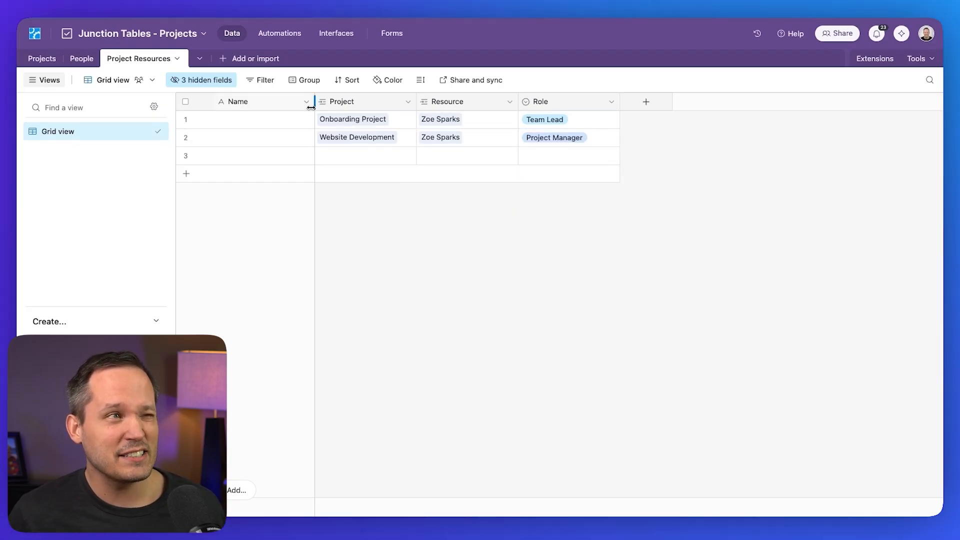
Step: Change the Name field to the formula Project & " | " & Resource
left_click(307, 101)
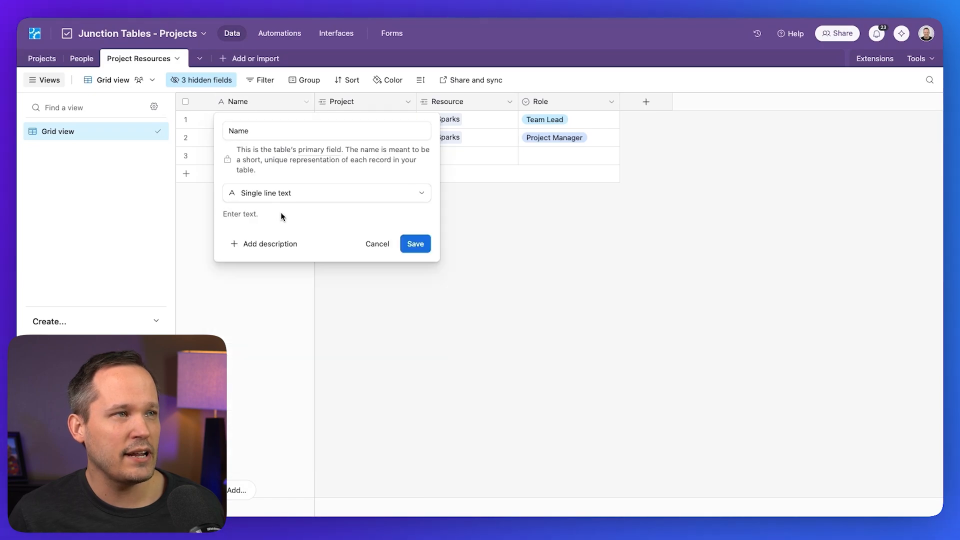
left_click(327, 193)
type("Project & \" | \" & Resource")
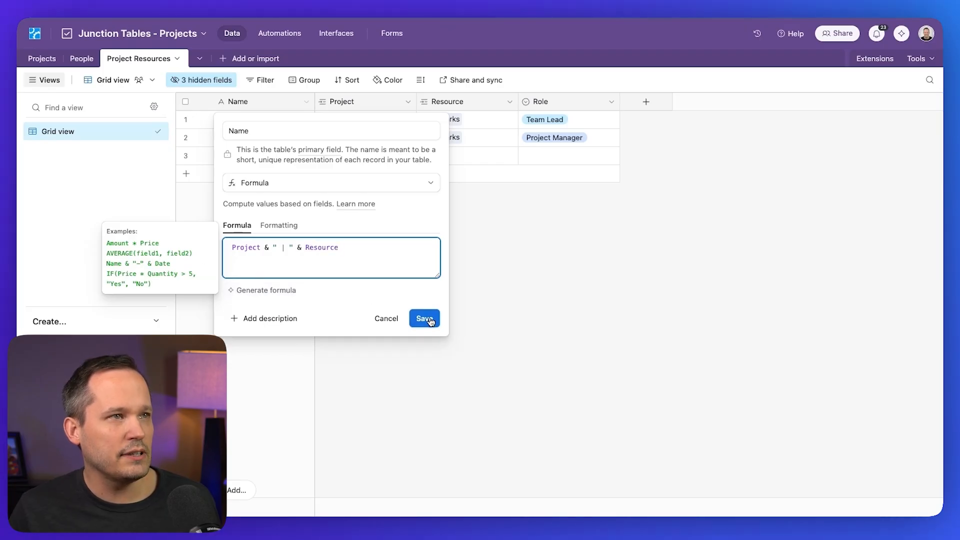
left_click(425, 318)
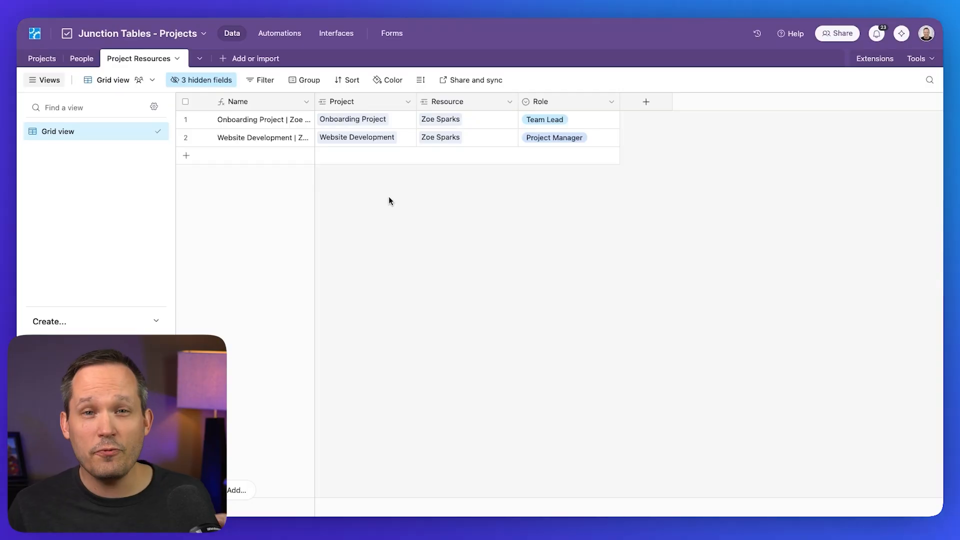
Step: In the Projects table, link a new resource record to IoT Smart Home Integration
left_click(43, 58)
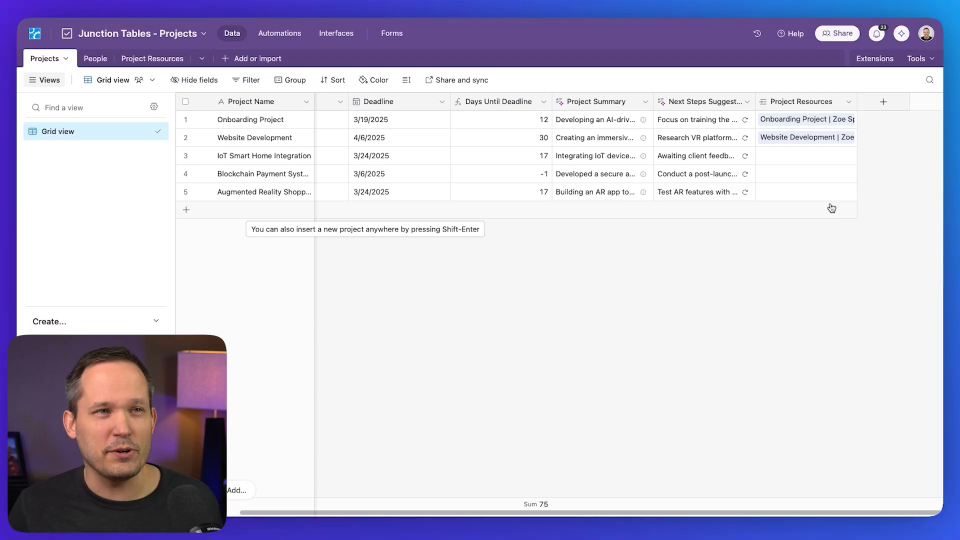
mouse_move(789, 254)
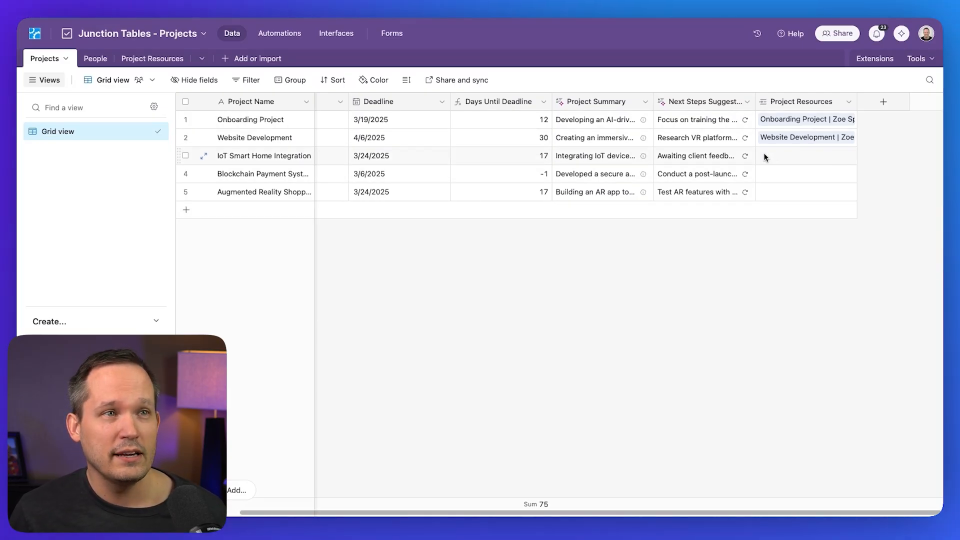
left_click(806, 156)
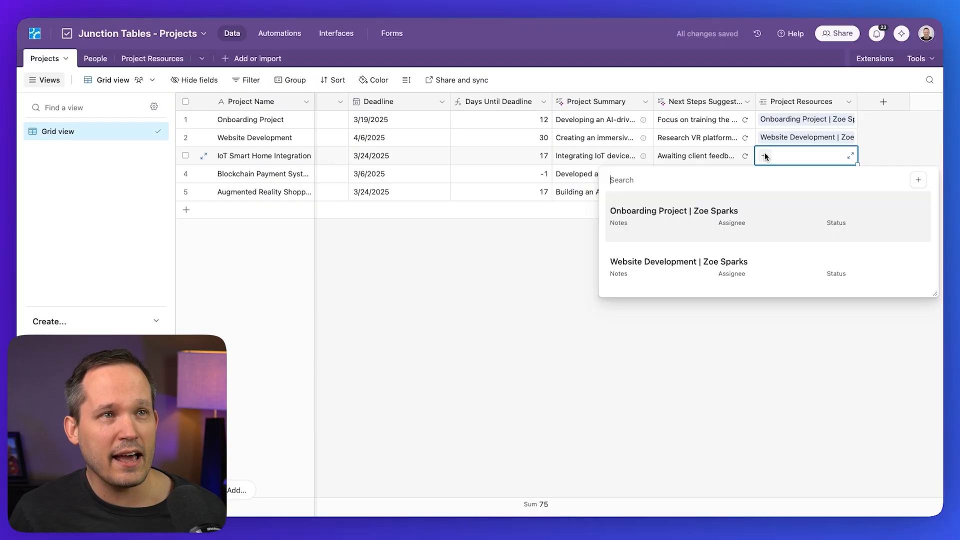
mouse_move(794, 115)
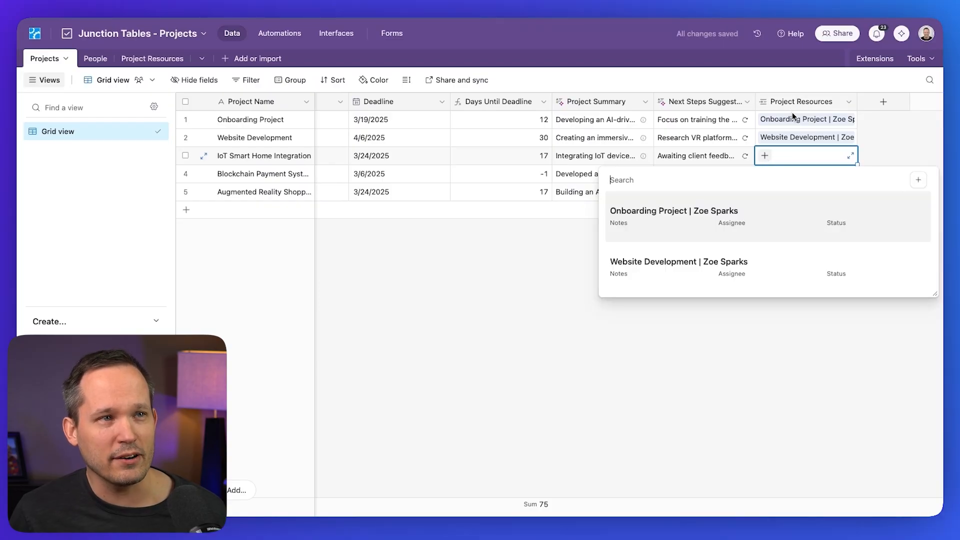
mouse_move(749, 179)
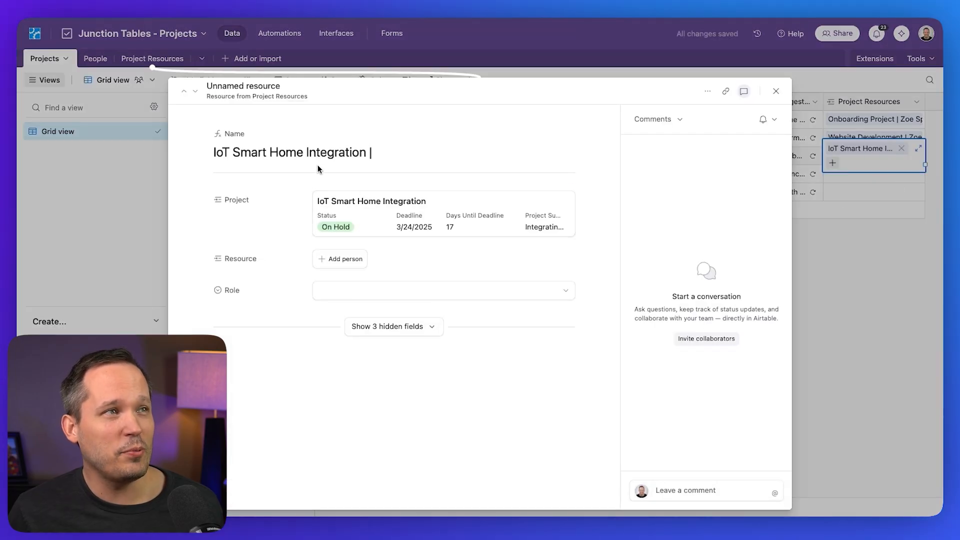
mouse_move(429, 276)
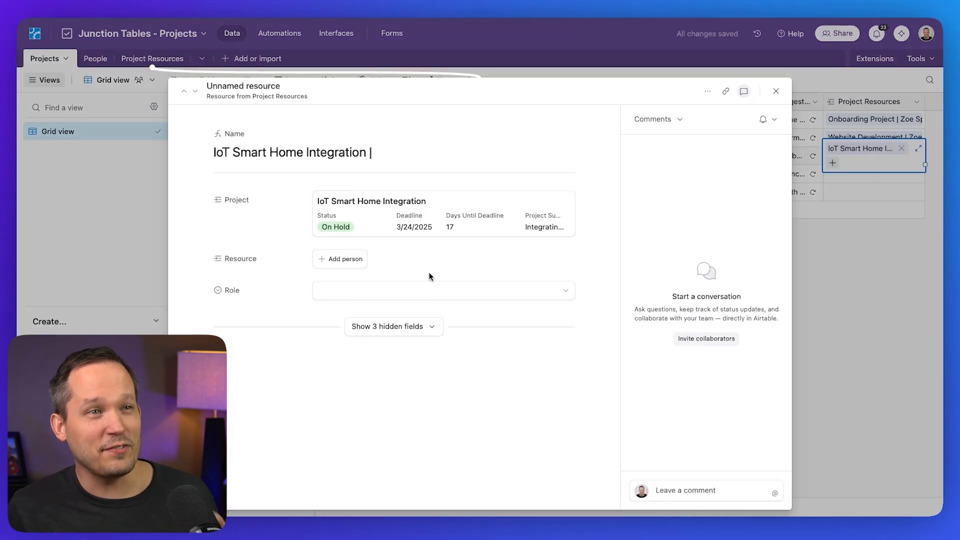
mouse_move(722, 200)
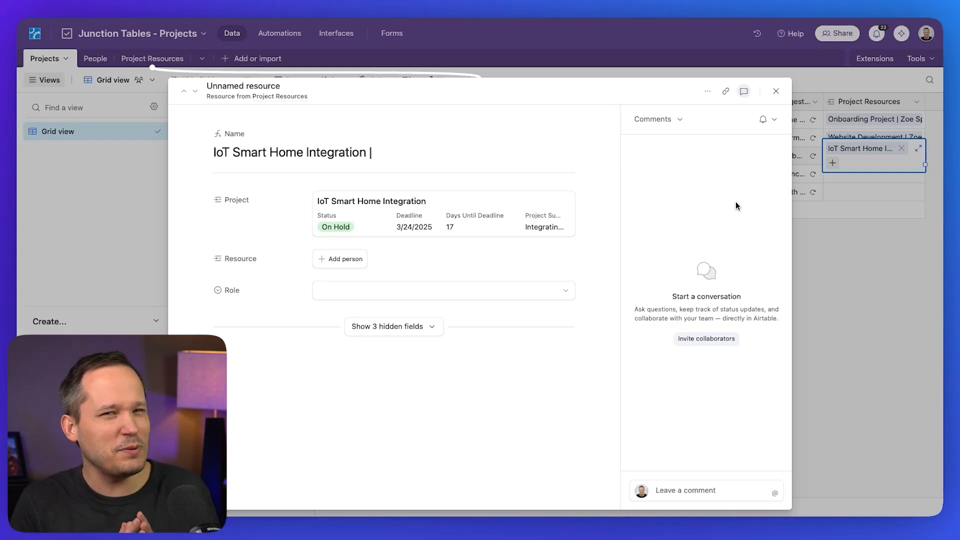
left_click(776, 91)
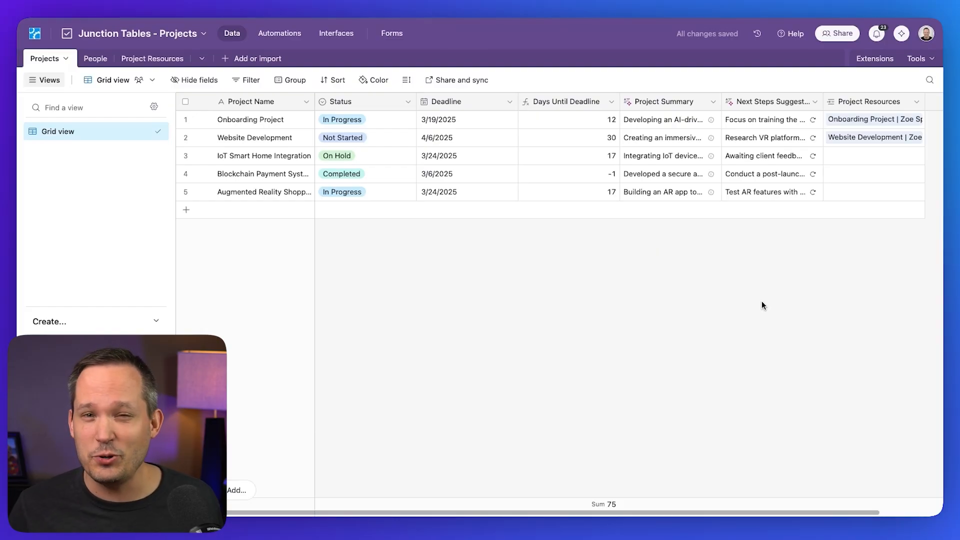
Step: Add the Project Resources field to the Project Review interface's record details
left_click(336, 33)
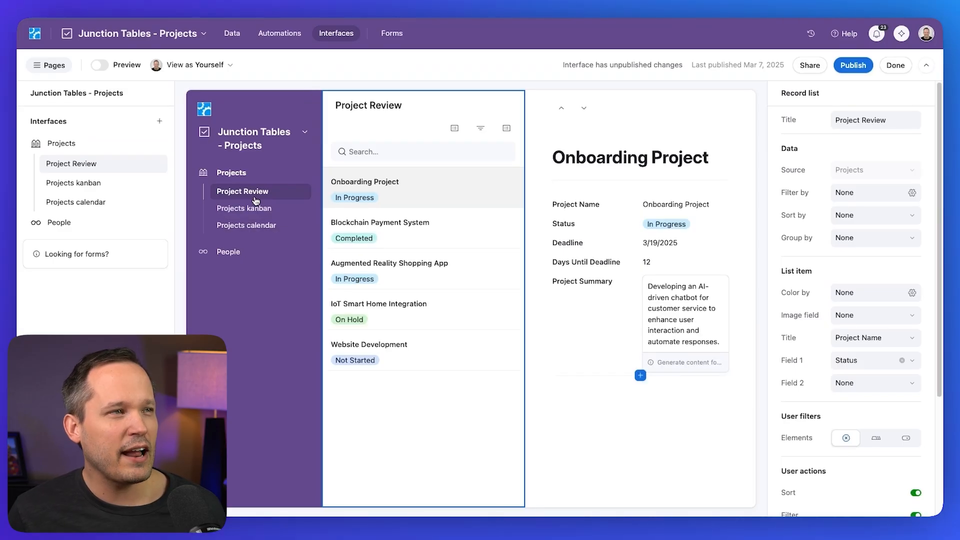
mouse_move(487, 230)
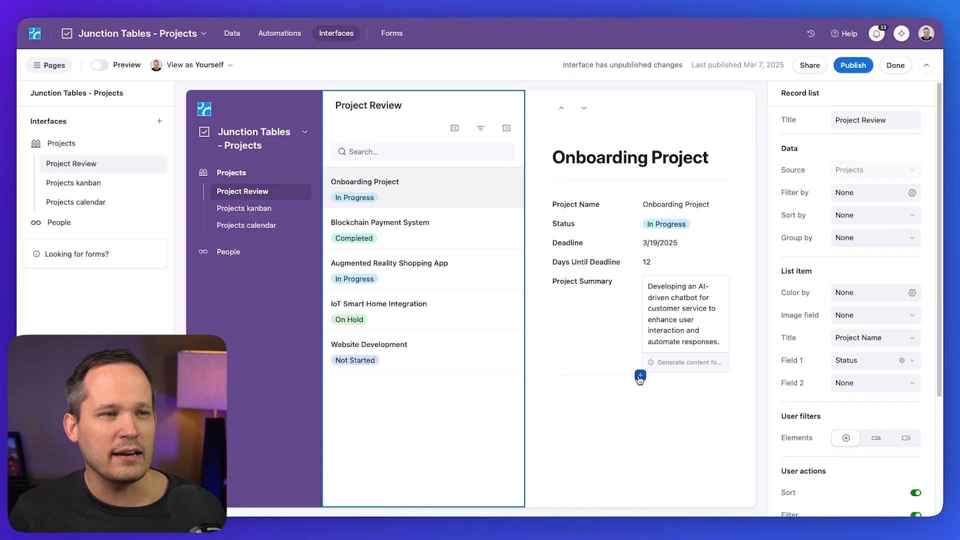
left_click(640, 376)
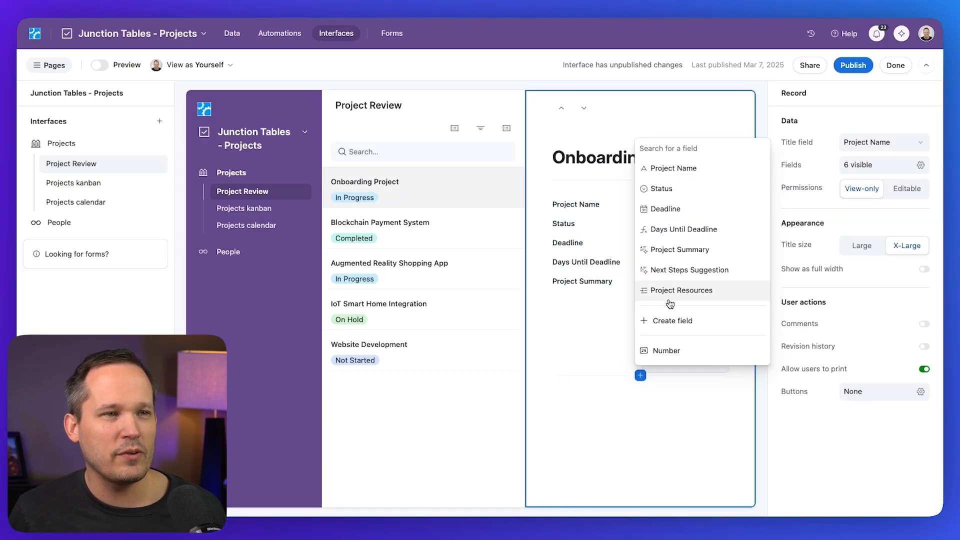
left_click(682, 290)
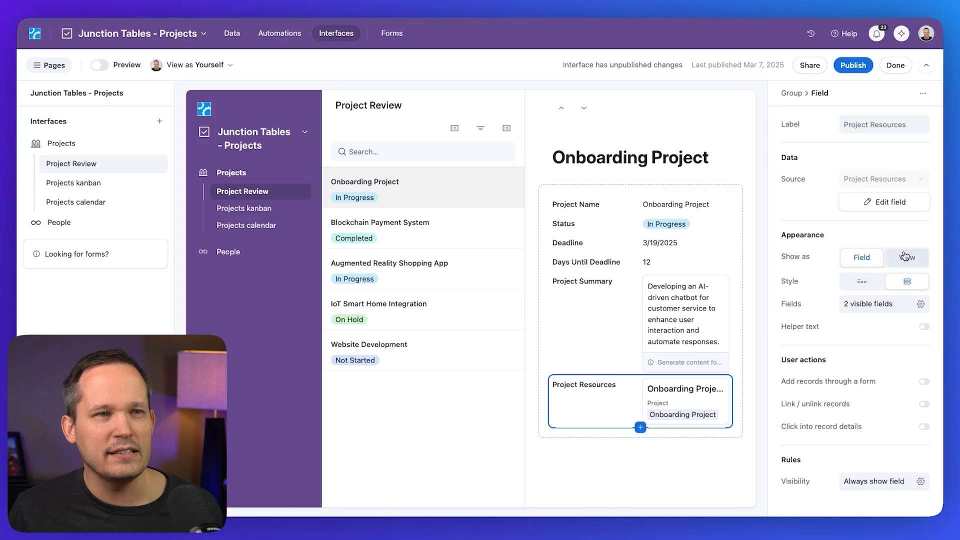
Step: Show Project Resources as a Resource and Role list with inline editing and adding/deleting enabled
left_click(907, 257)
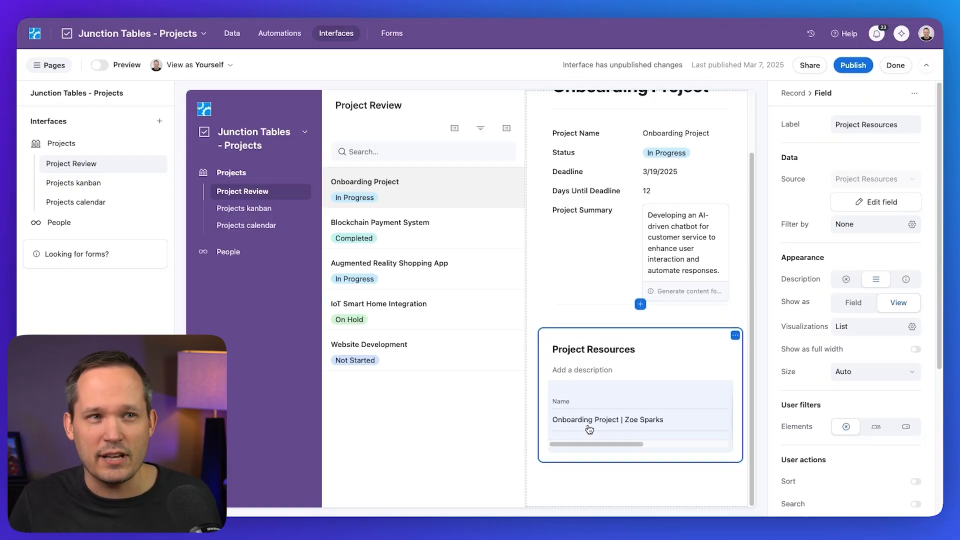
mouse_move(609, 388)
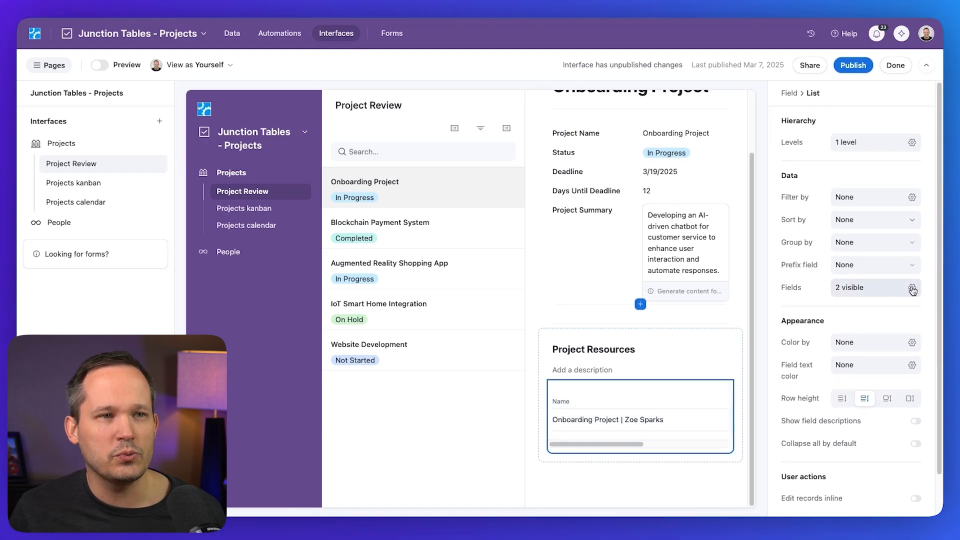
left_click(913, 288)
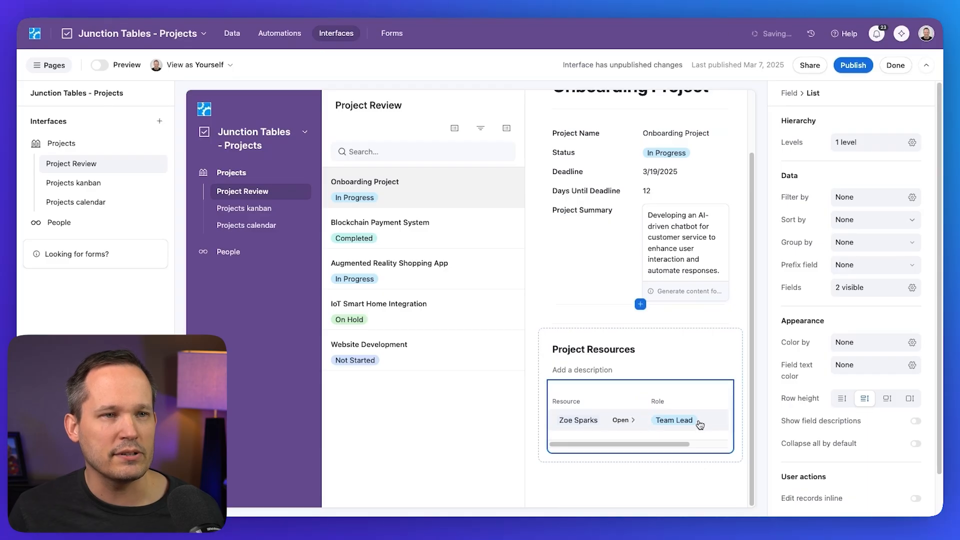
scroll("down", 3)
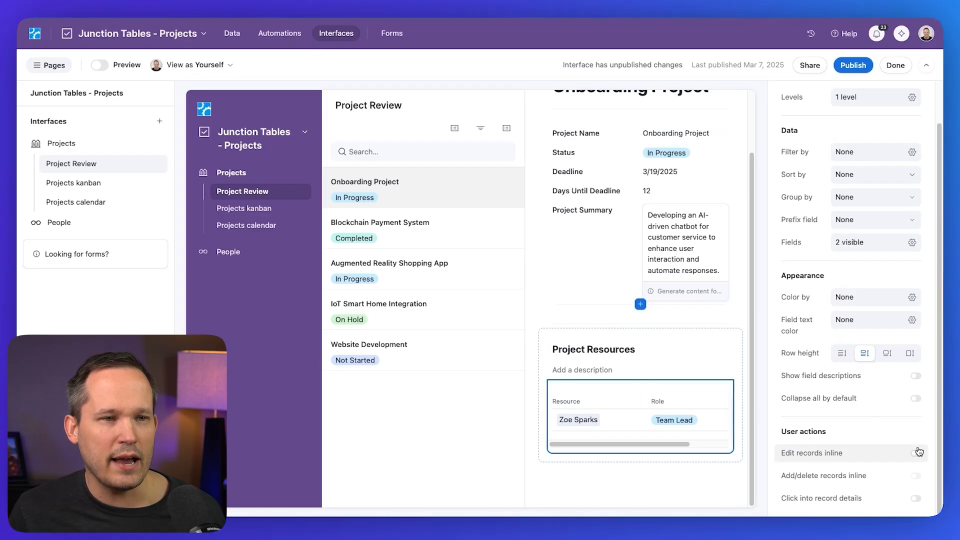
left_click(916, 453)
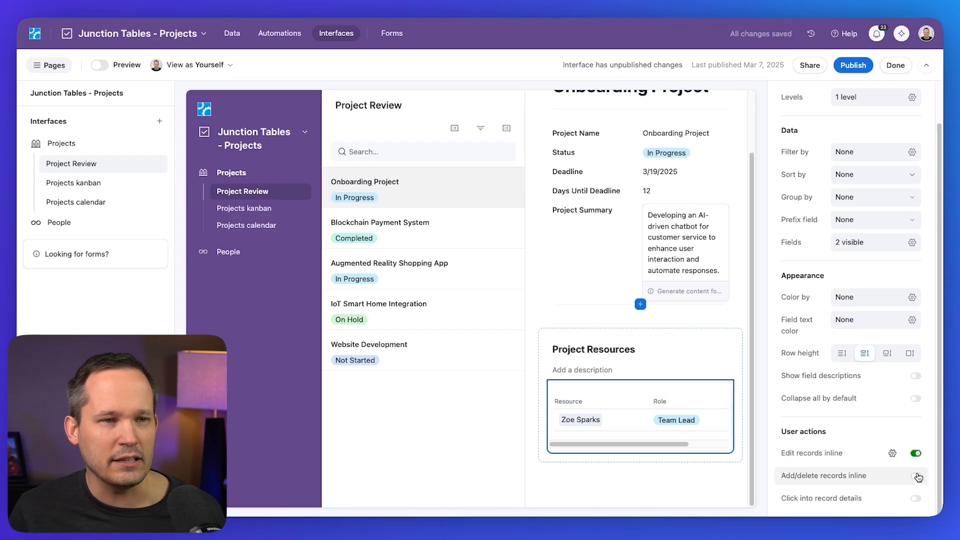
left_click(915, 476)
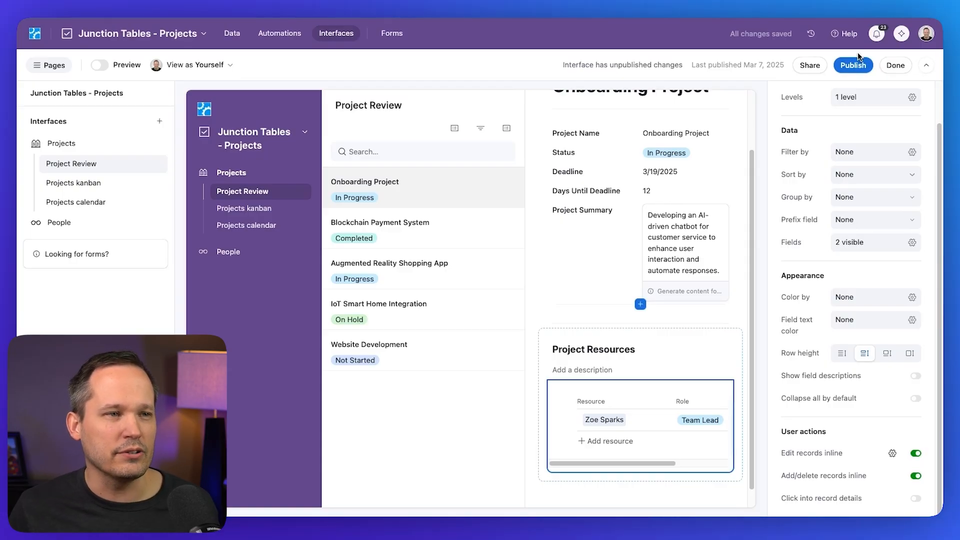
Step: Publish the interface and add Max Power as a resource line on Onboarding Project
left_click(853, 65)
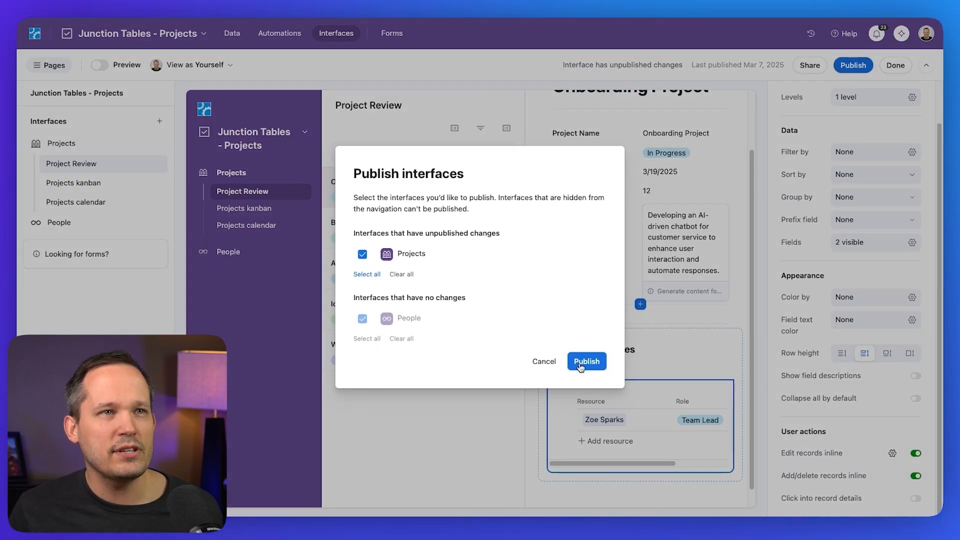
left_click(587, 361)
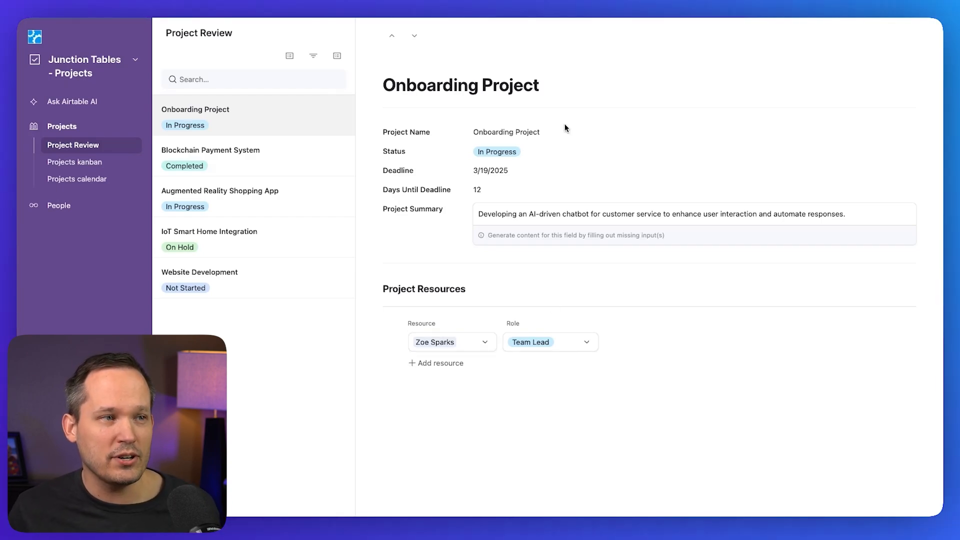
left_click(436, 363)
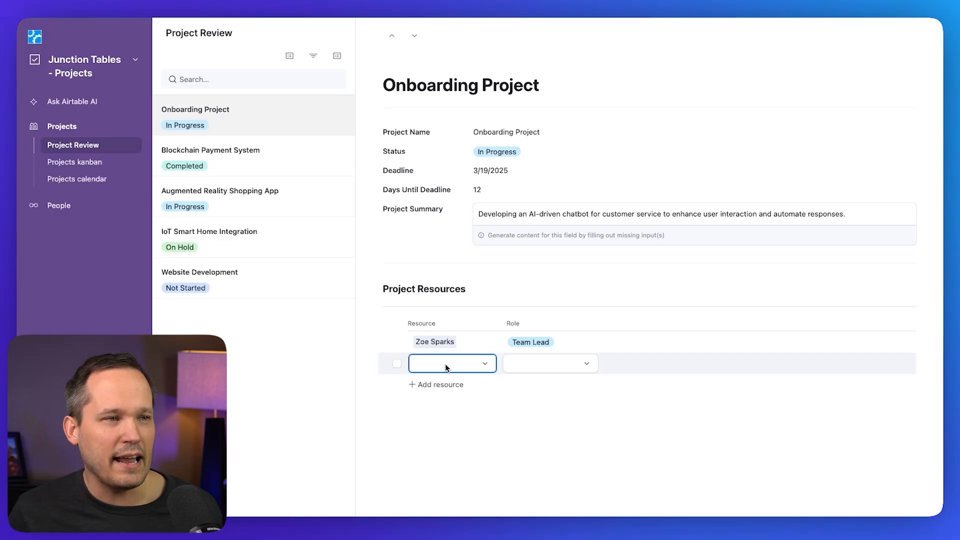
left_click(453, 364)
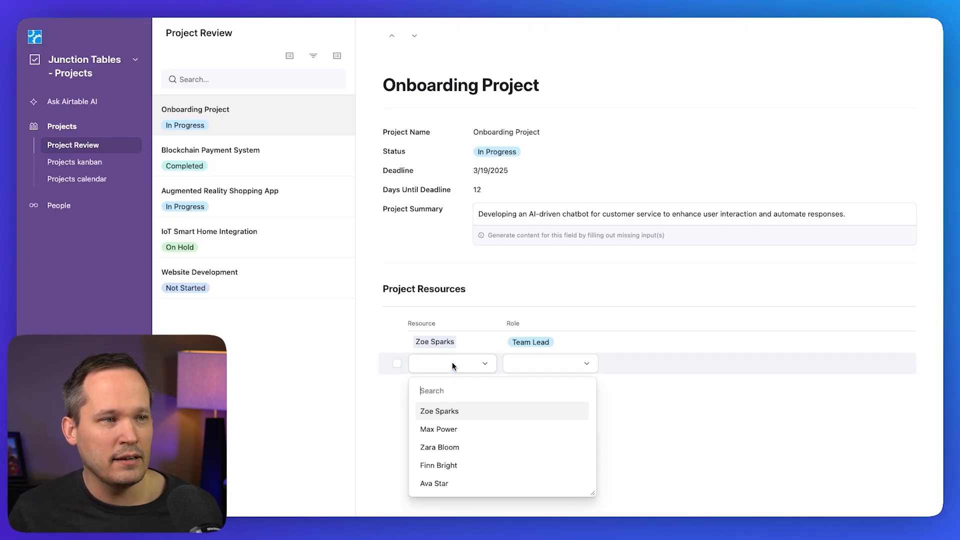
left_click(438, 429)
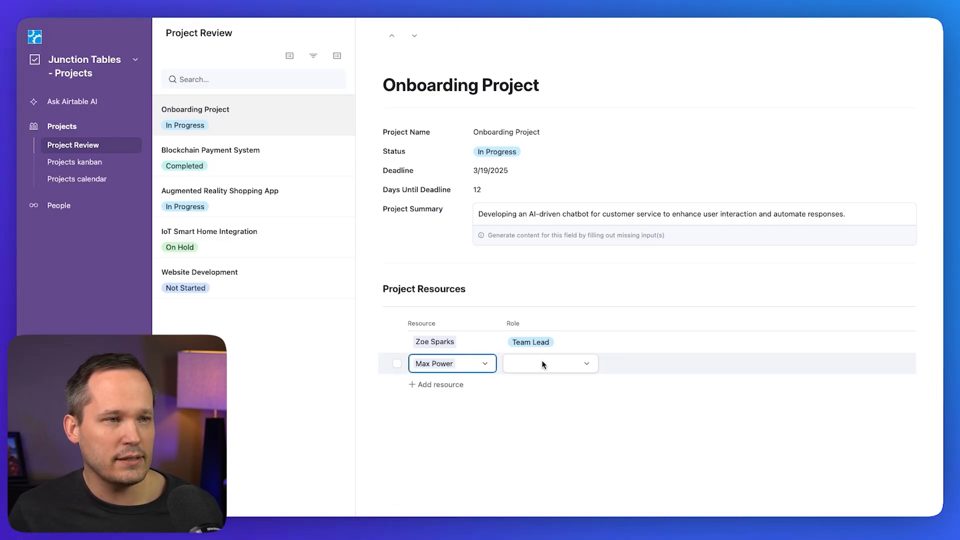
Step: Give Max Power the Developer role and add Finn Bright as Project Manager
left_click(544, 363)
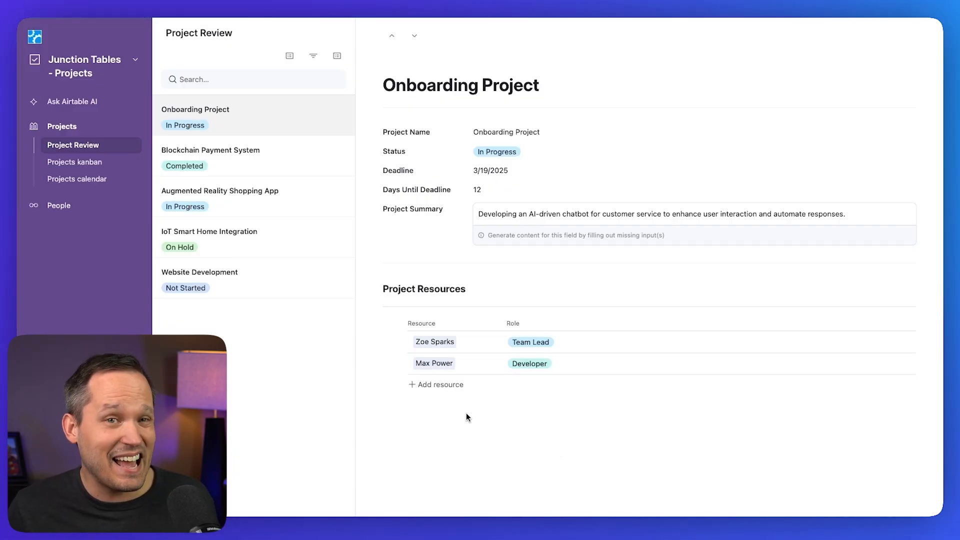
left_click(440, 385)
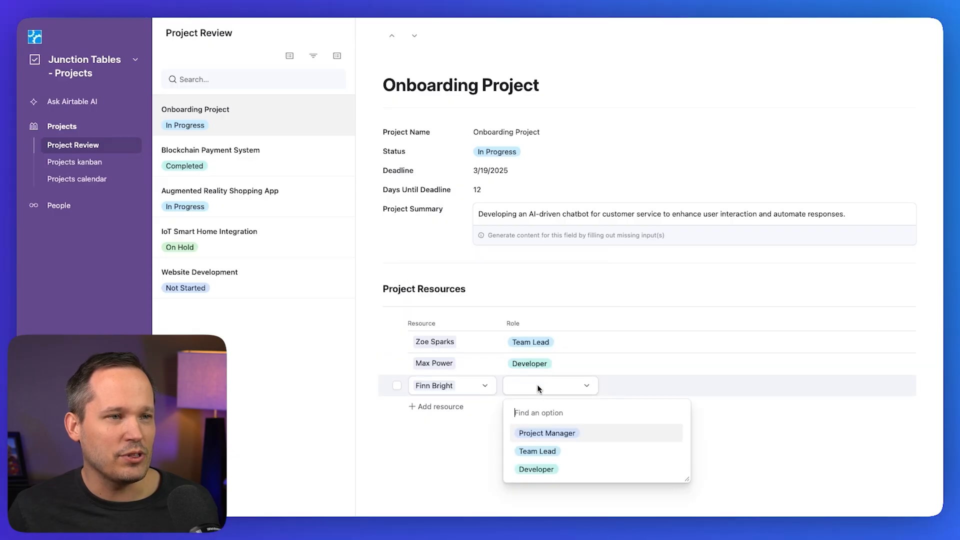
left_click(548, 433)
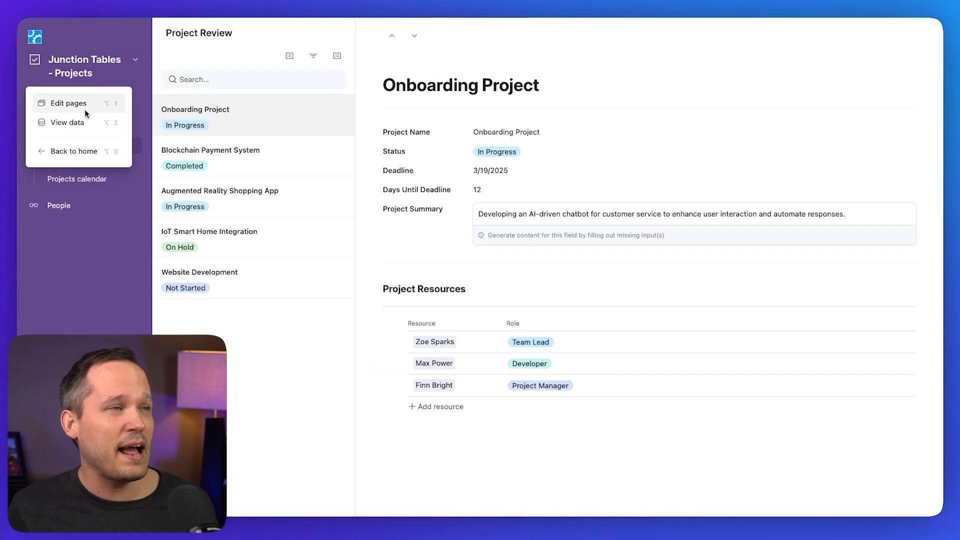
Step: Return to the base data and view the Project Resources table
left_click(66, 122)
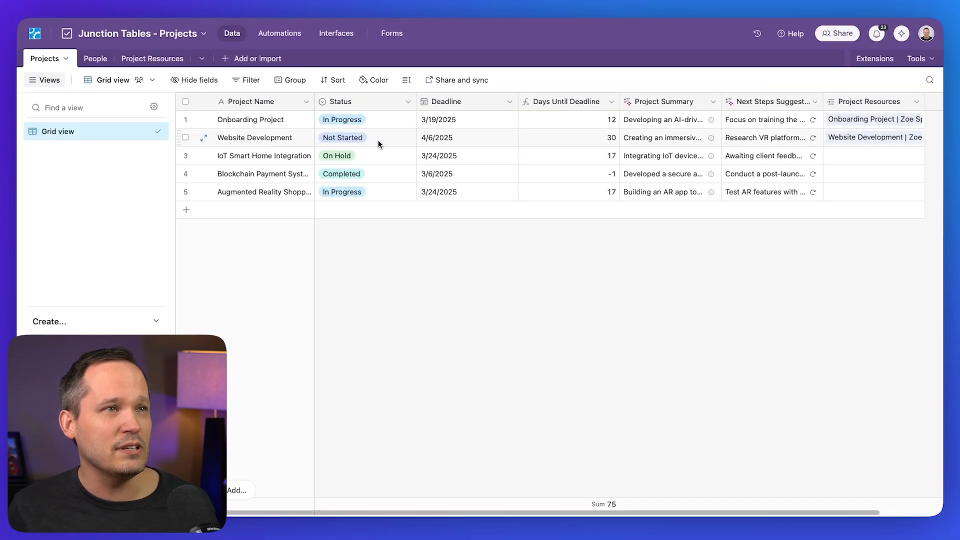
left_click(152, 58)
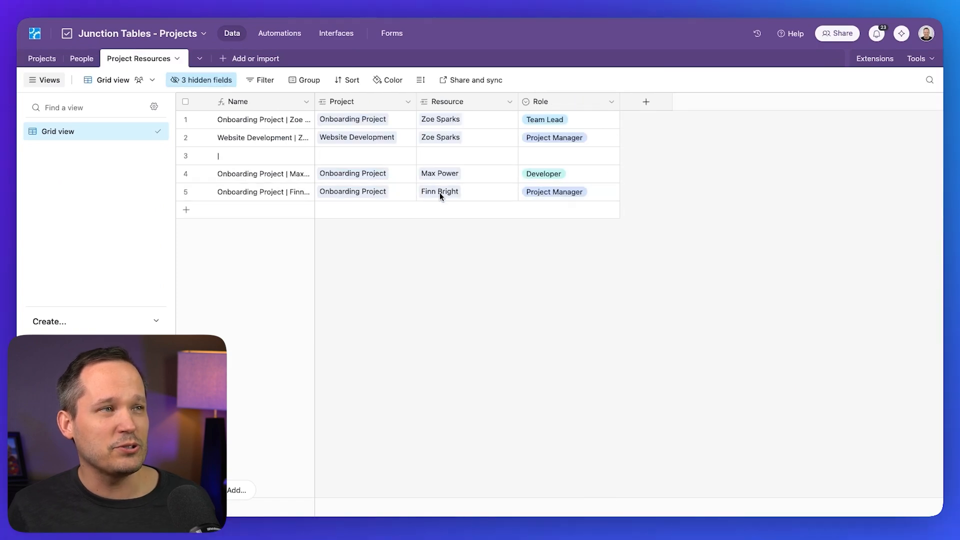
mouse_move(453, 228)
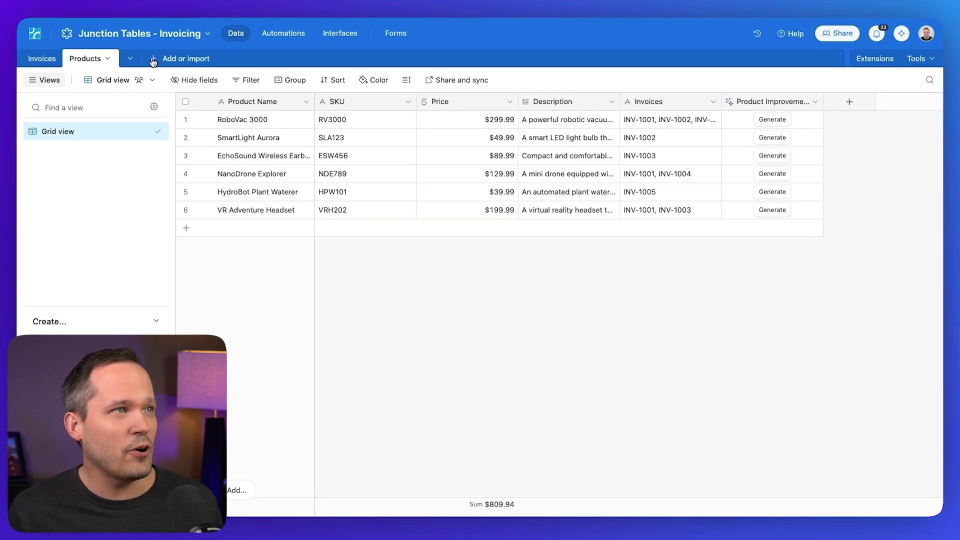
Step: Create a blank Invoice Lines table and hide its Notes, Assignee and Status fields
left_click(152, 59)
type("Invoice Lines")
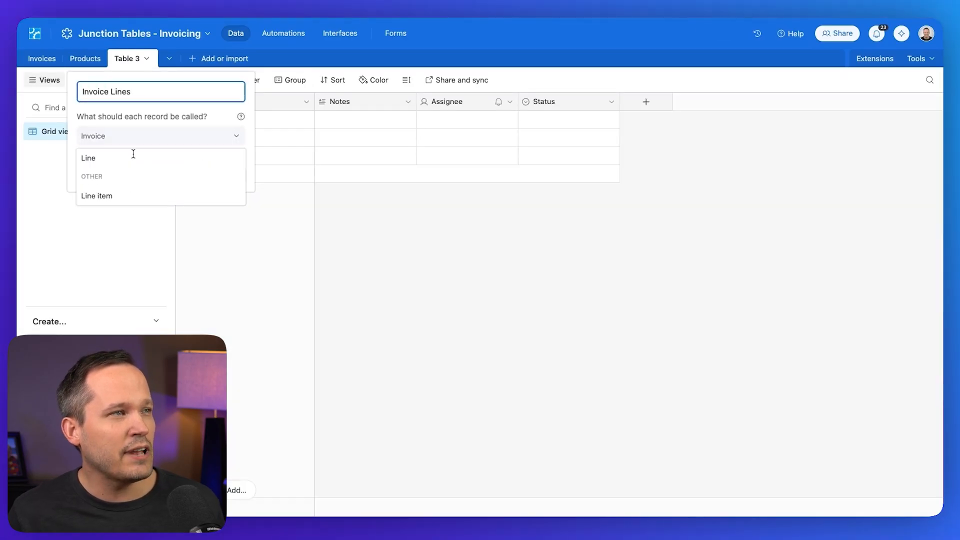
mouse_move(118, 178)
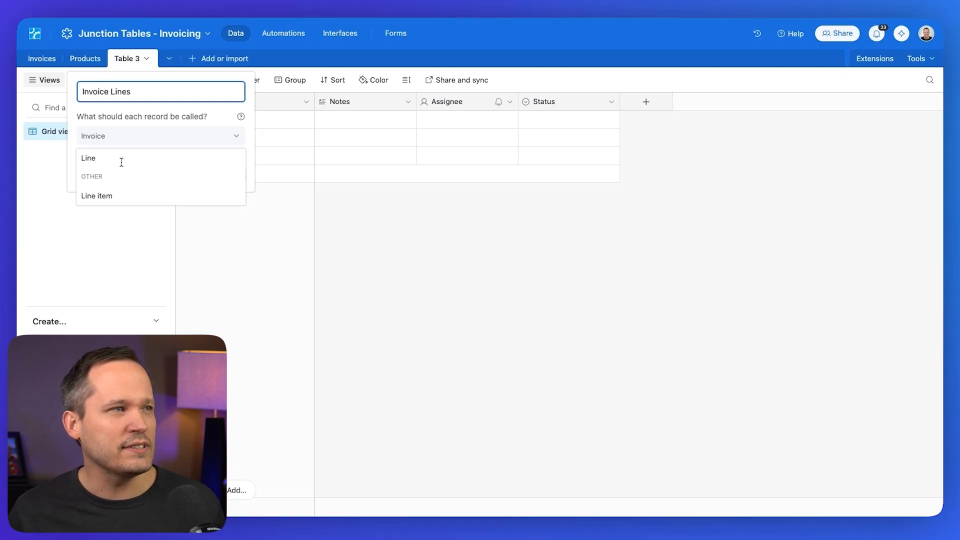
left_click(97, 196)
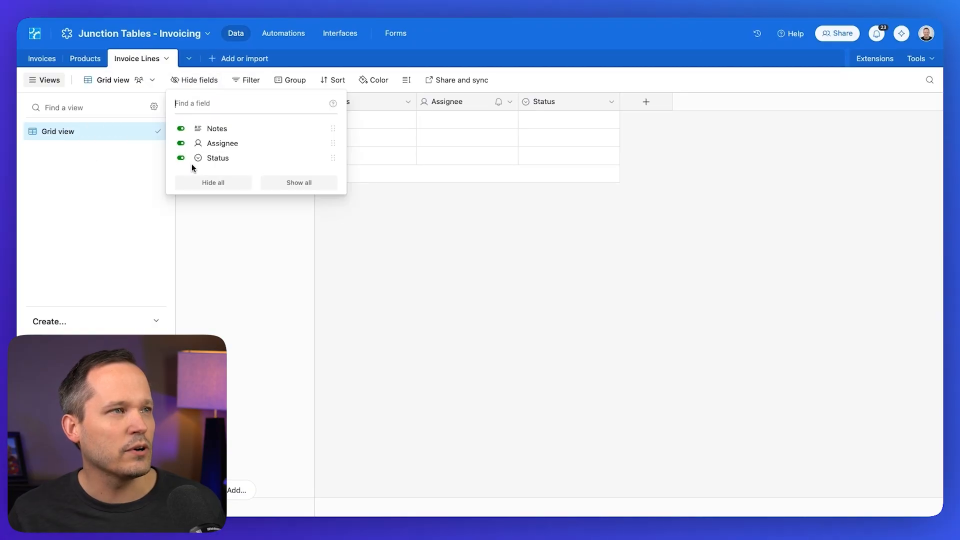
left_click(213, 182)
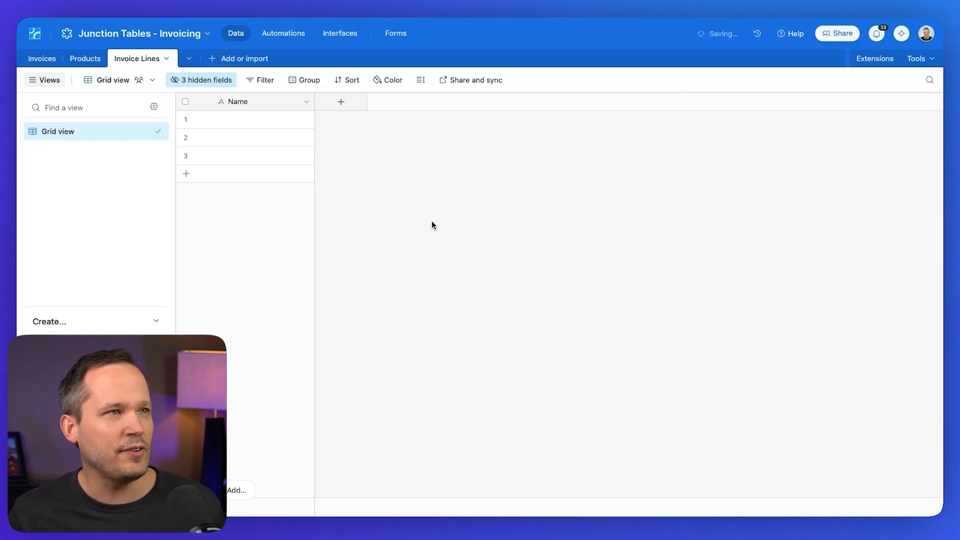
Step: Add an Invoice field linking to the Invoices table, one invoice per line
left_click(341, 102)
type("Invoice")
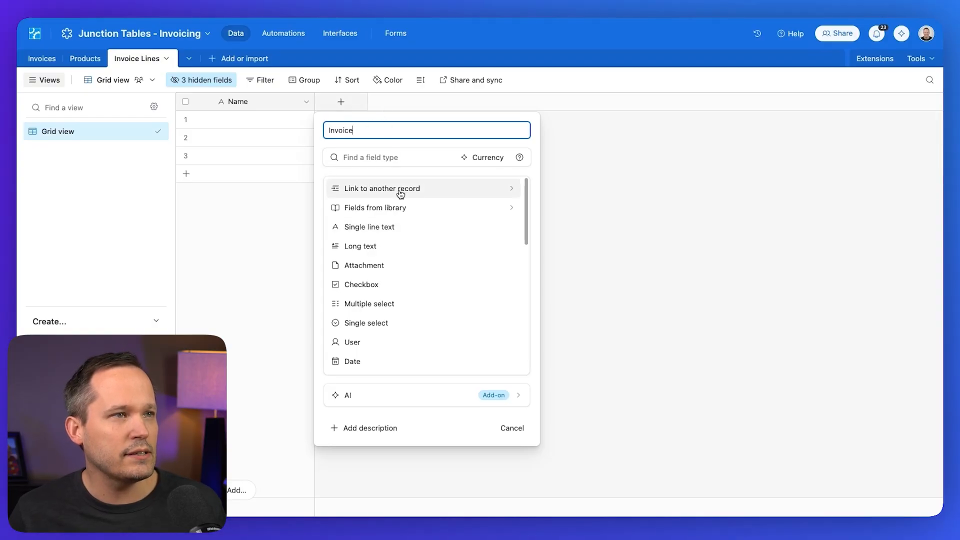
left_click(382, 189)
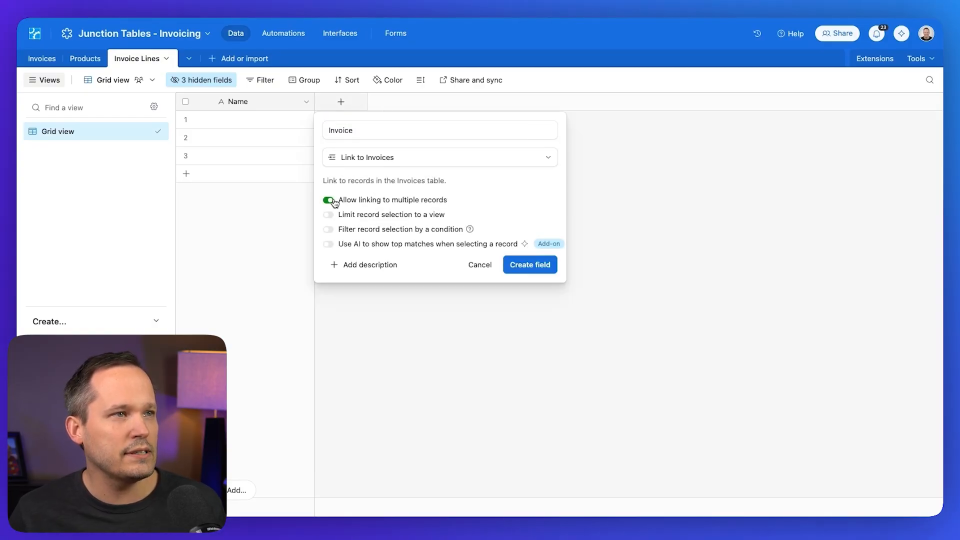
left_click(530, 265)
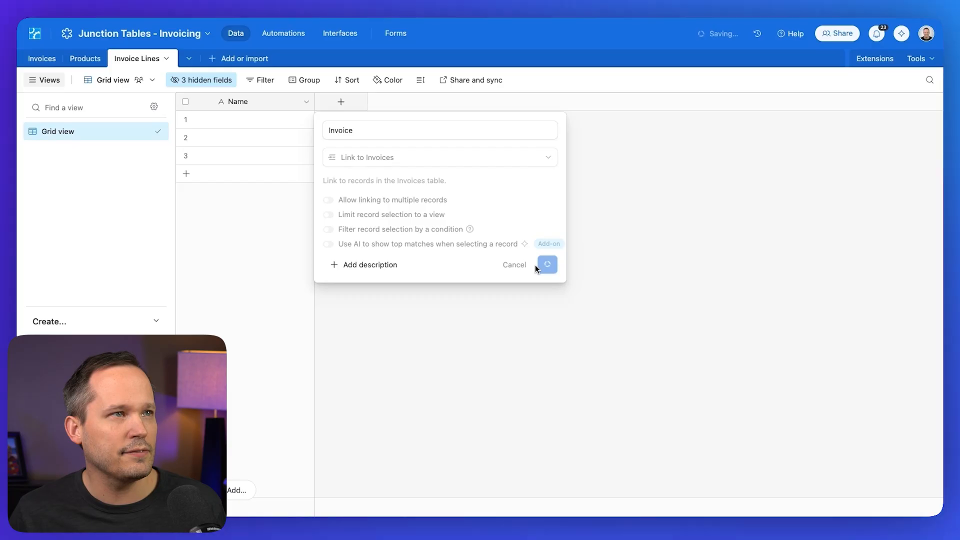
left_click(547, 264)
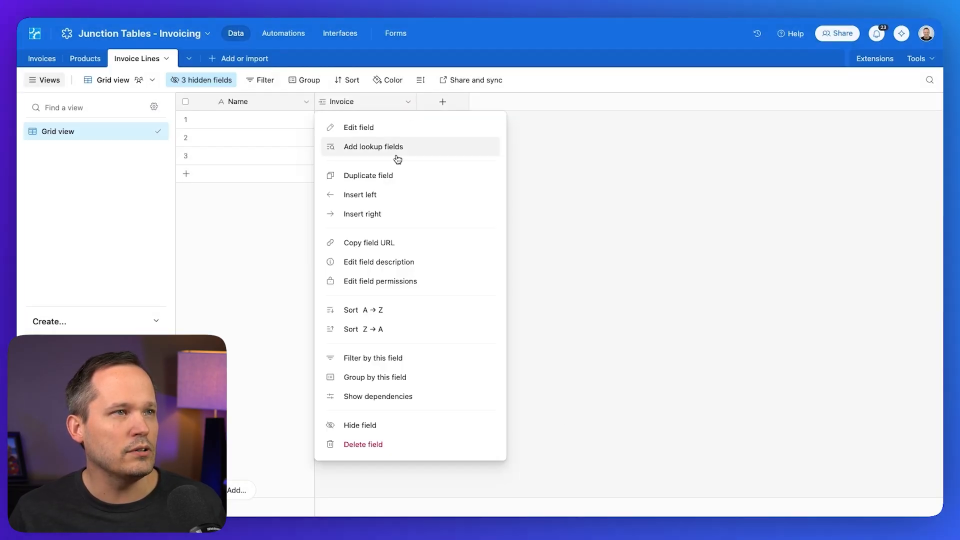
Step: Add a Product link field and a Quantity number field with 0 decimals
left_click(368, 175)
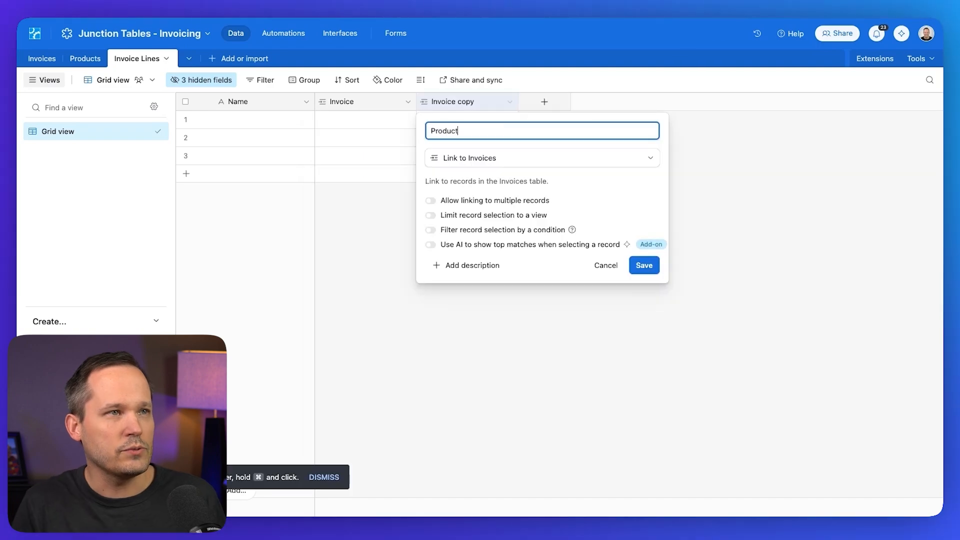
left_click(542, 158)
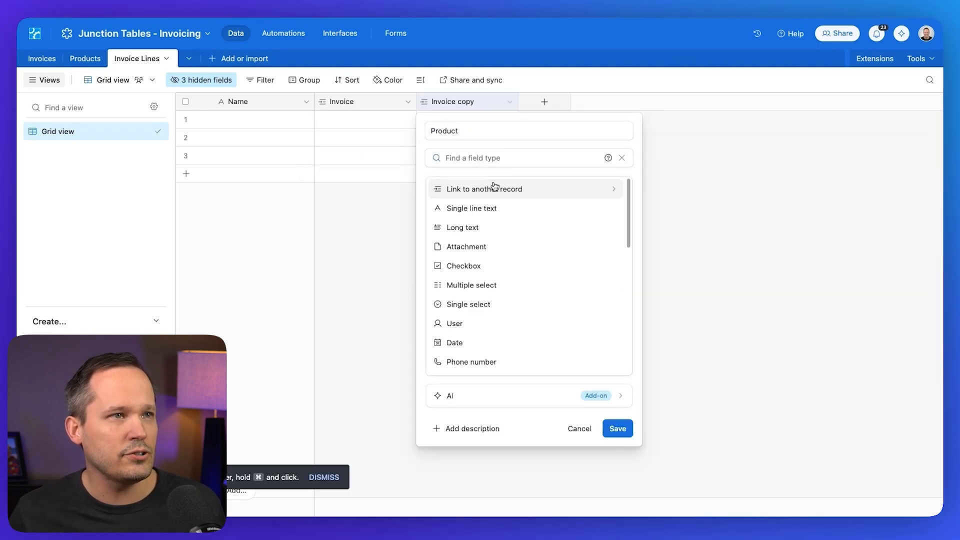
left_click(484, 189)
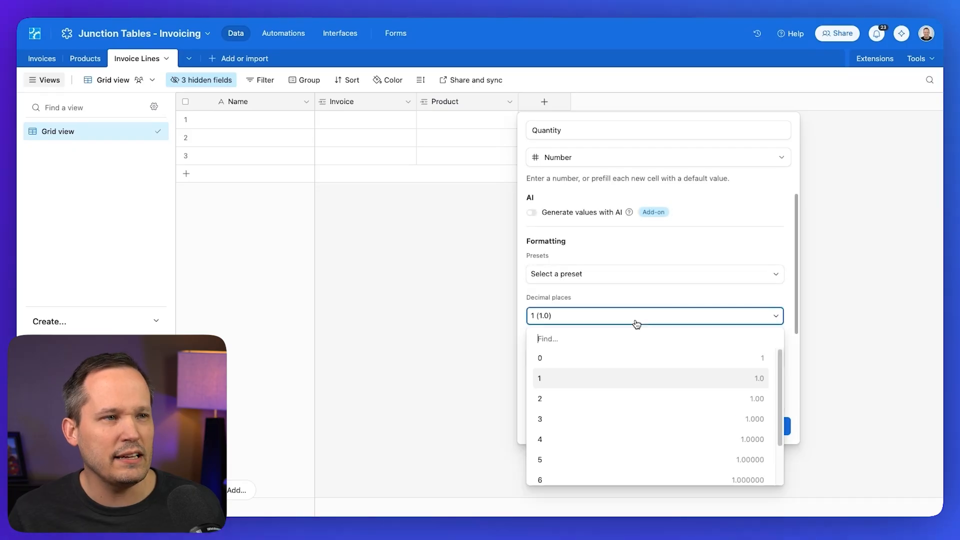
left_click(540, 359)
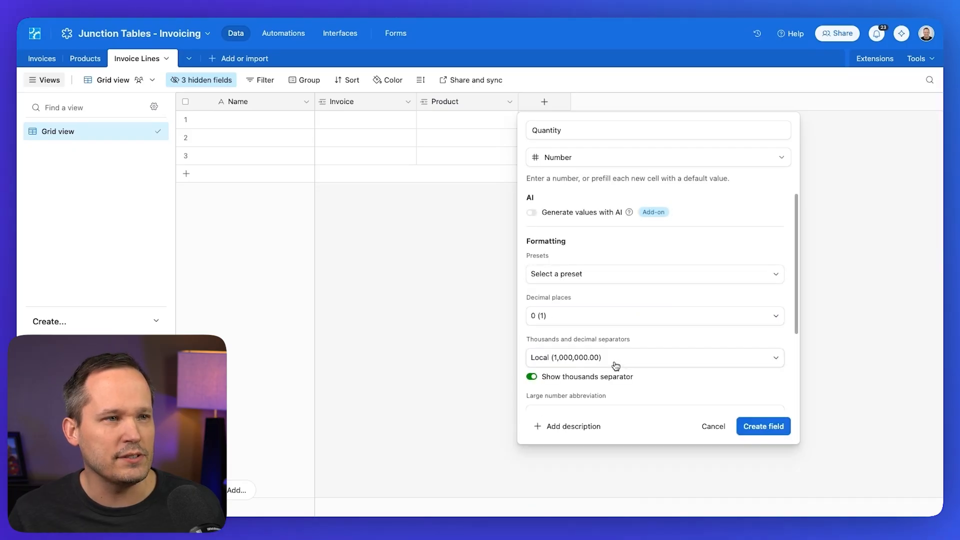
left_click(763, 426)
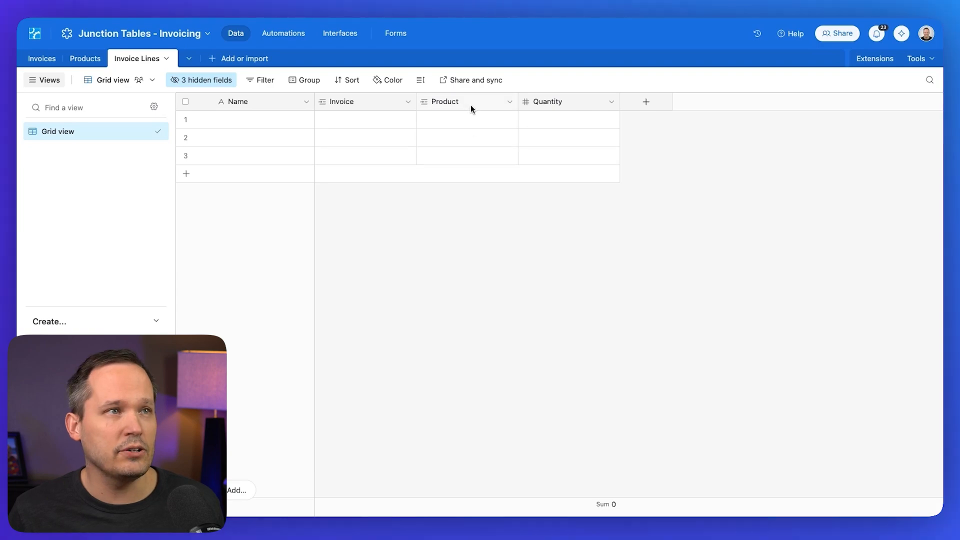
Step: Add a Price lookup from Product and pick RoboVac 3000 for the first line
left_click(510, 101)
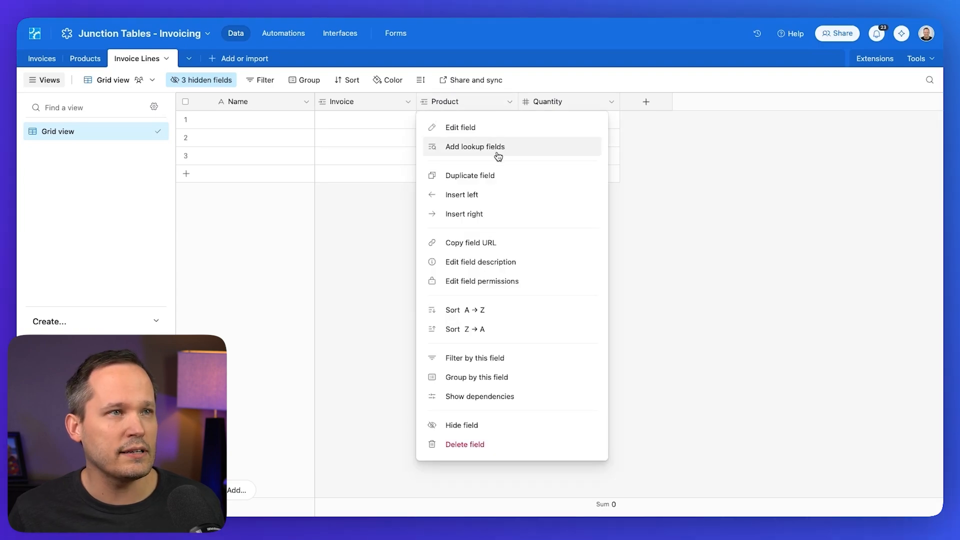
left_click(475, 147)
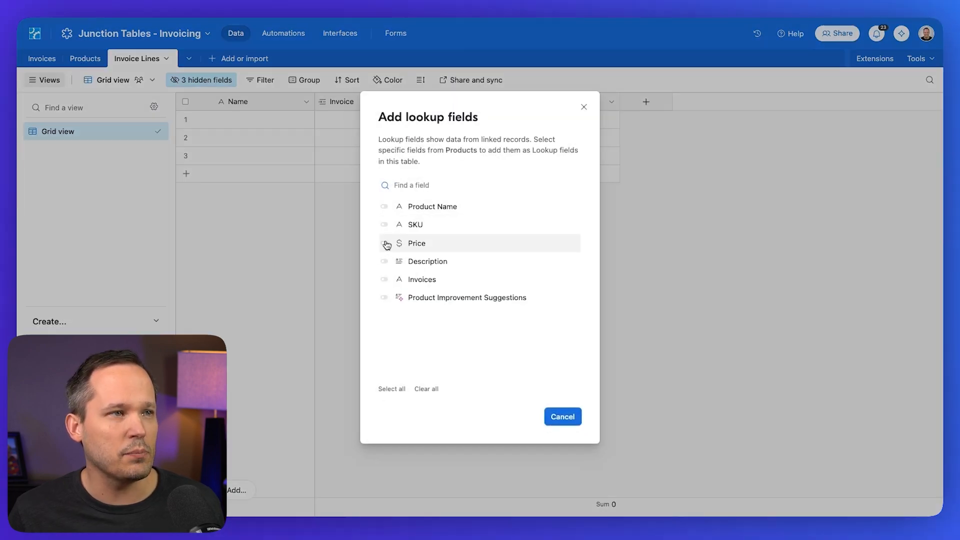
left_click(384, 243)
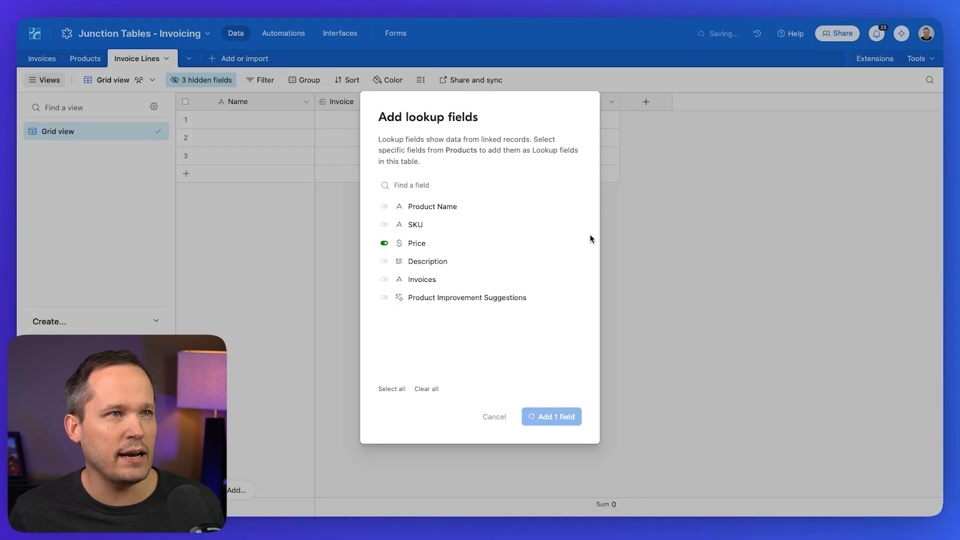
left_click(552, 416)
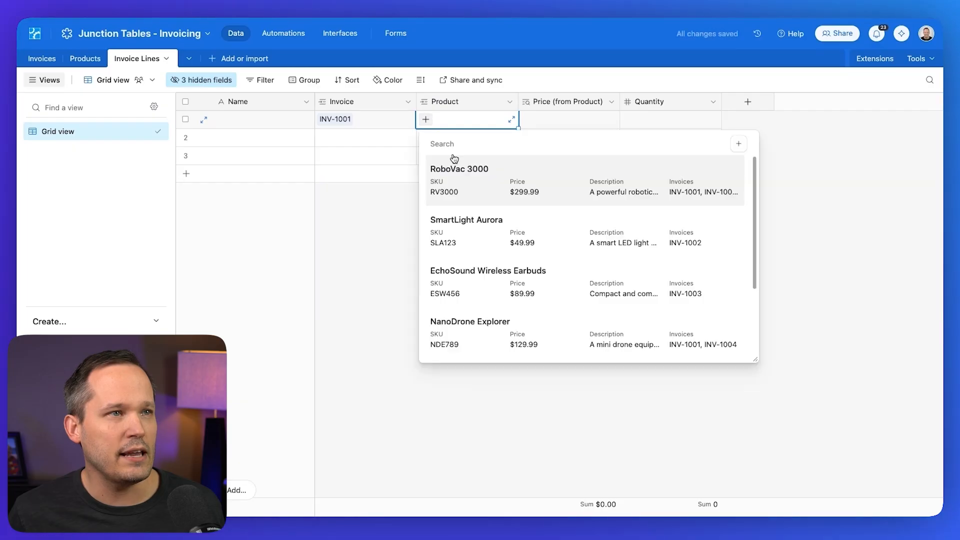
left_click(459, 169)
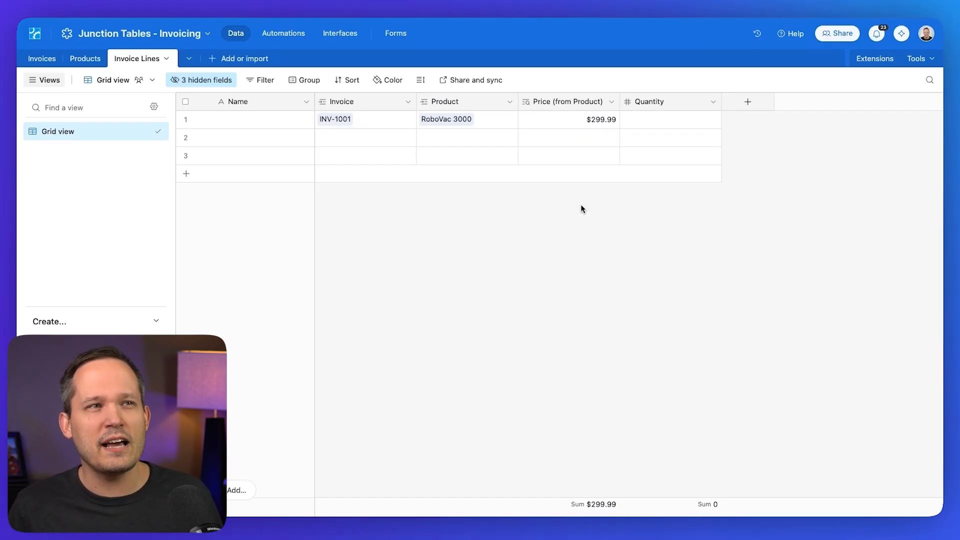
mouse_move(623, 205)
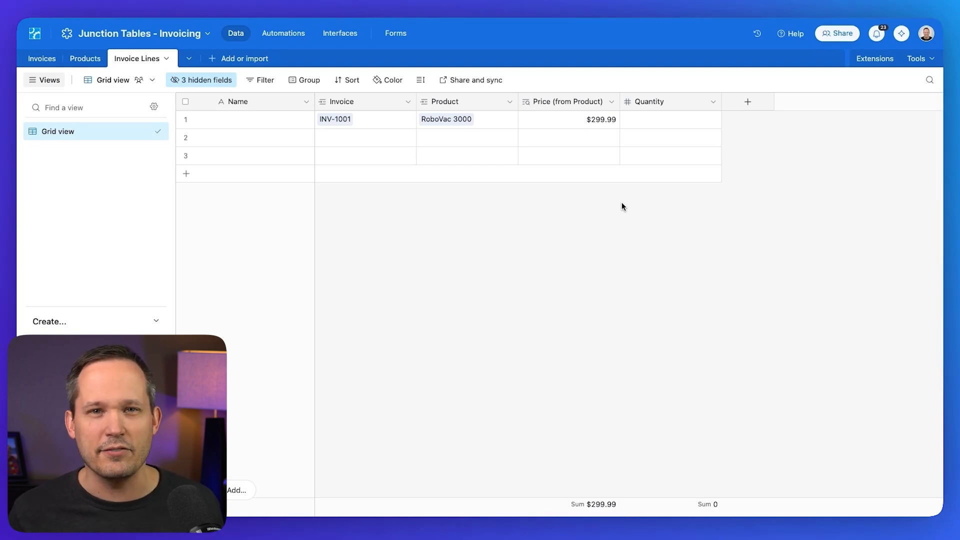
Step: Set the first line's quantity to 5 and create an Amount formula {Price (from Product)}*Quantity
left_click(670, 120)
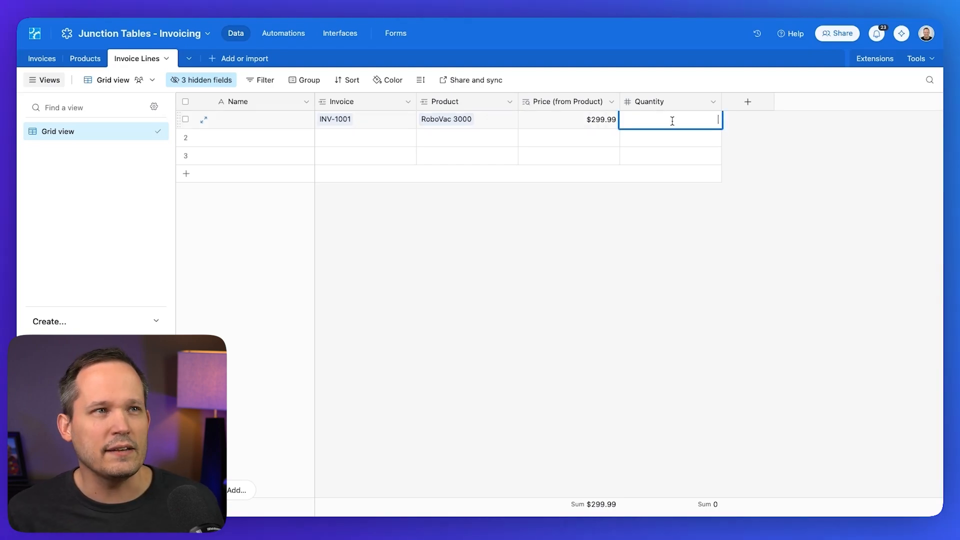
type("5")
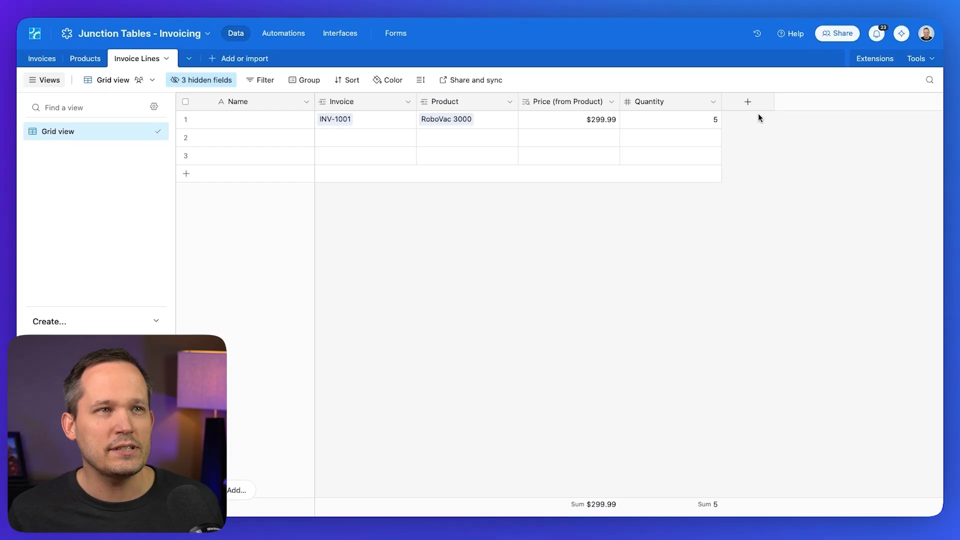
left_click(748, 102)
type("{Price (from Product")
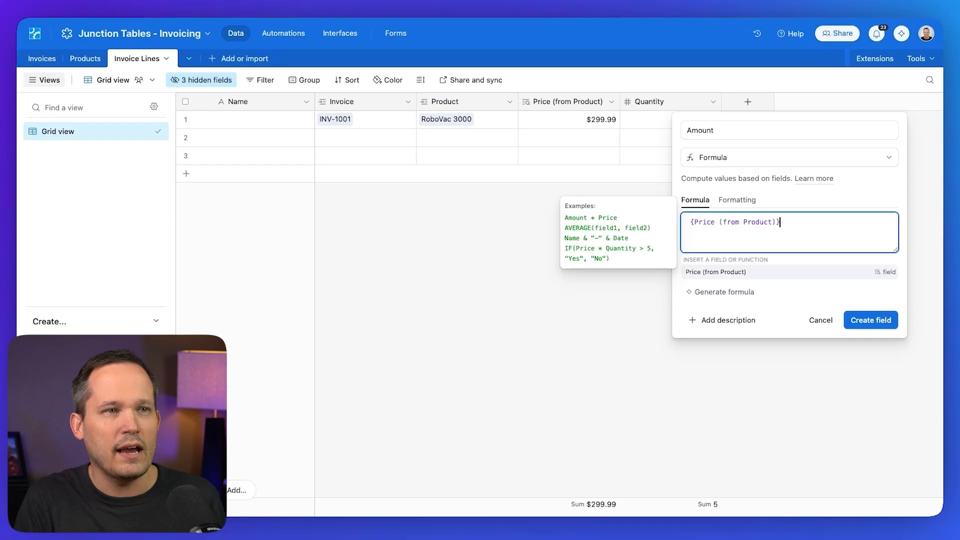
type("*q")
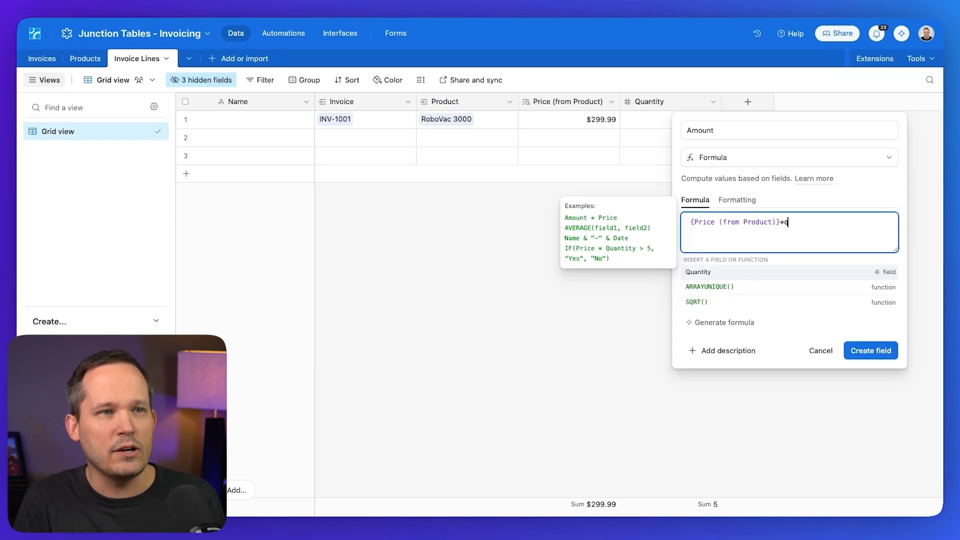
left_click(870, 351)
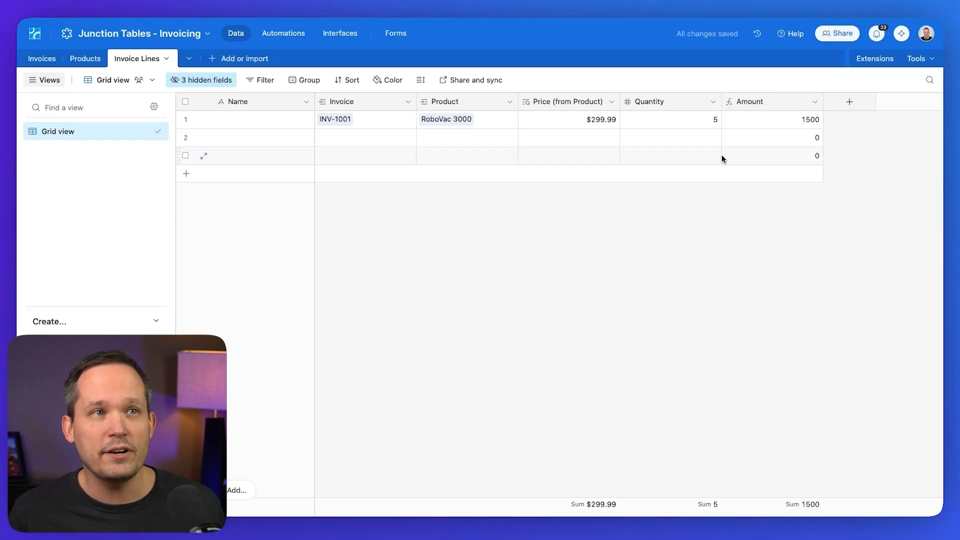
Step: Change the Amount field's formatting to Currency and save
left_click(815, 102)
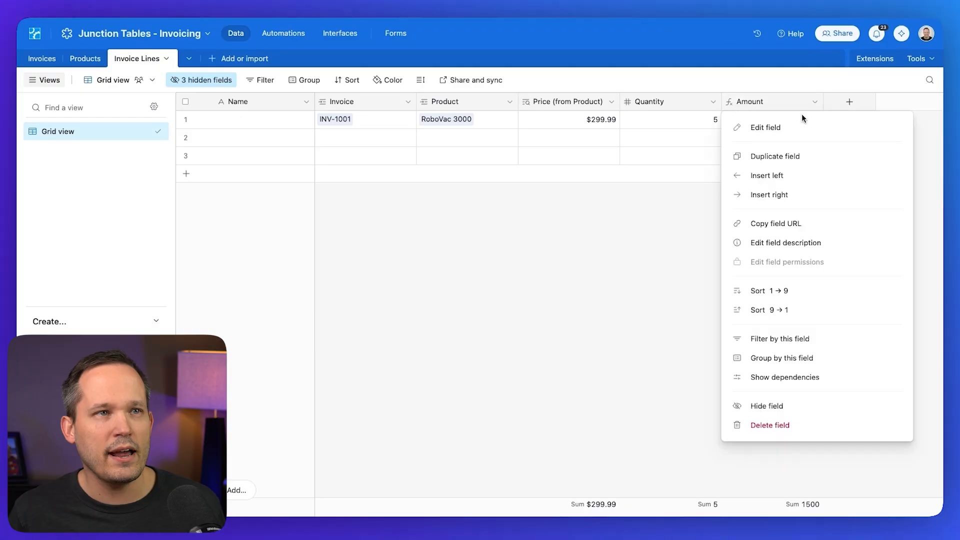
left_click(765, 127)
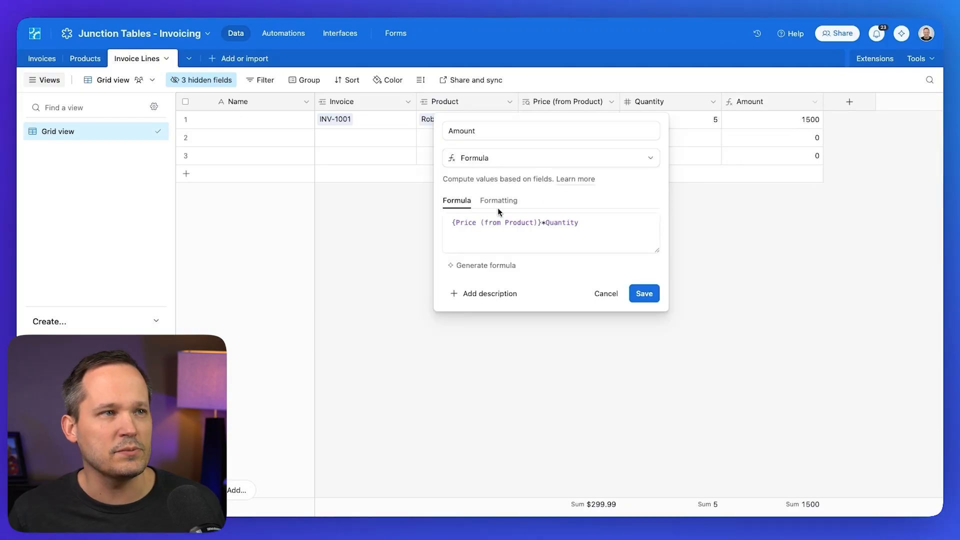
left_click(499, 200)
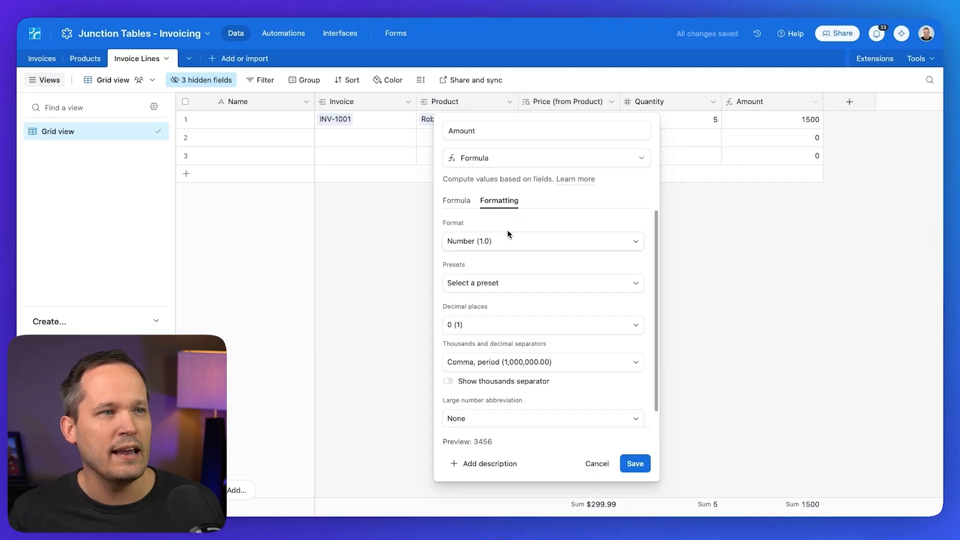
left_click(542, 241)
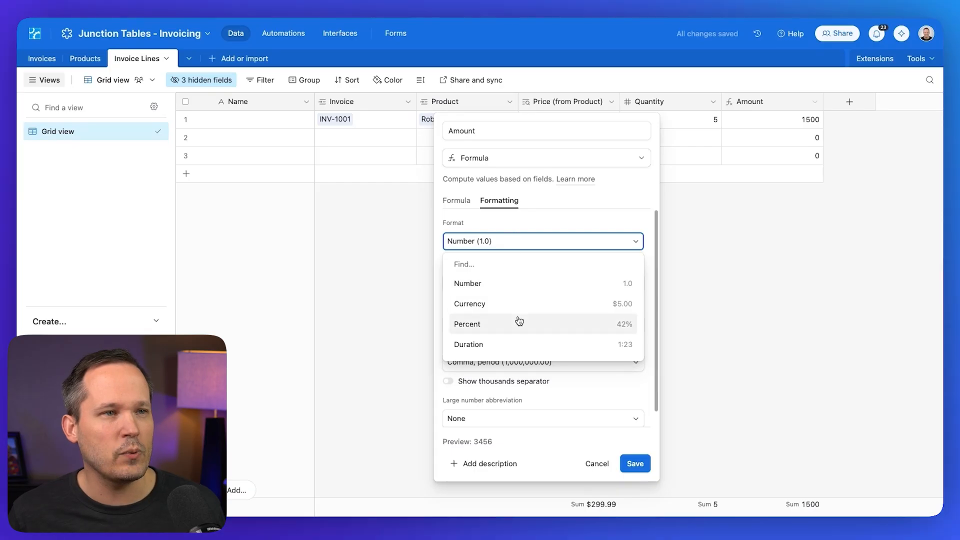
left_click(470, 304)
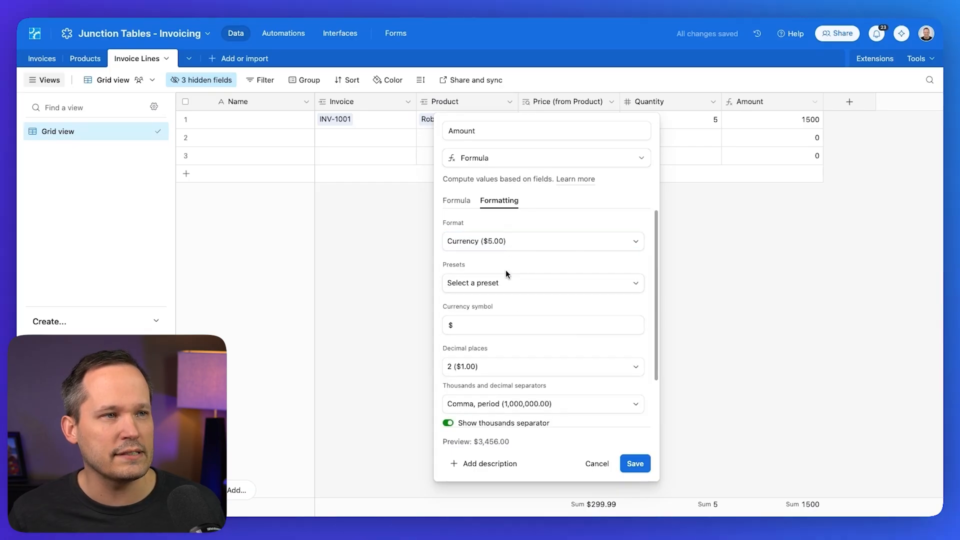
left_click(635, 464)
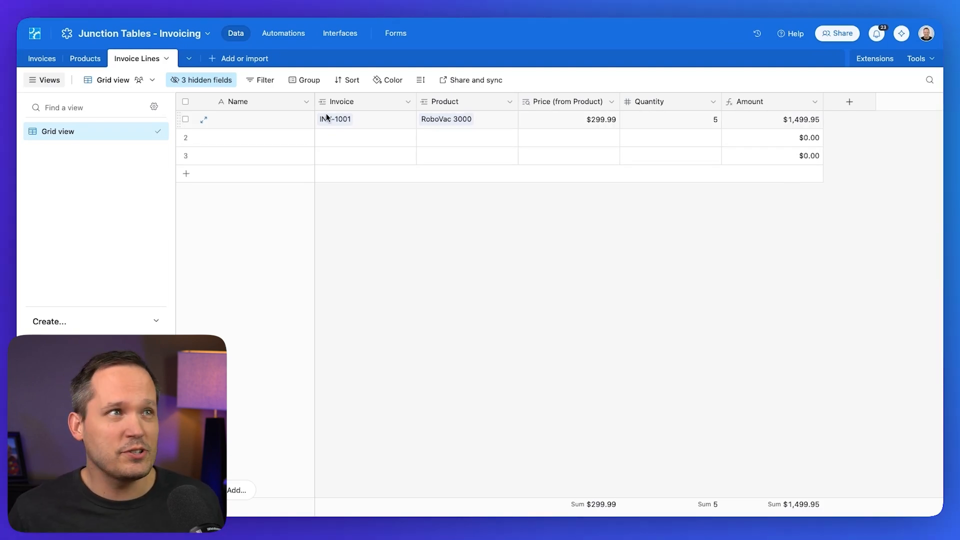
Step: Add the Invoice Lines field to the Invoice Creator interface page
left_click(340, 33)
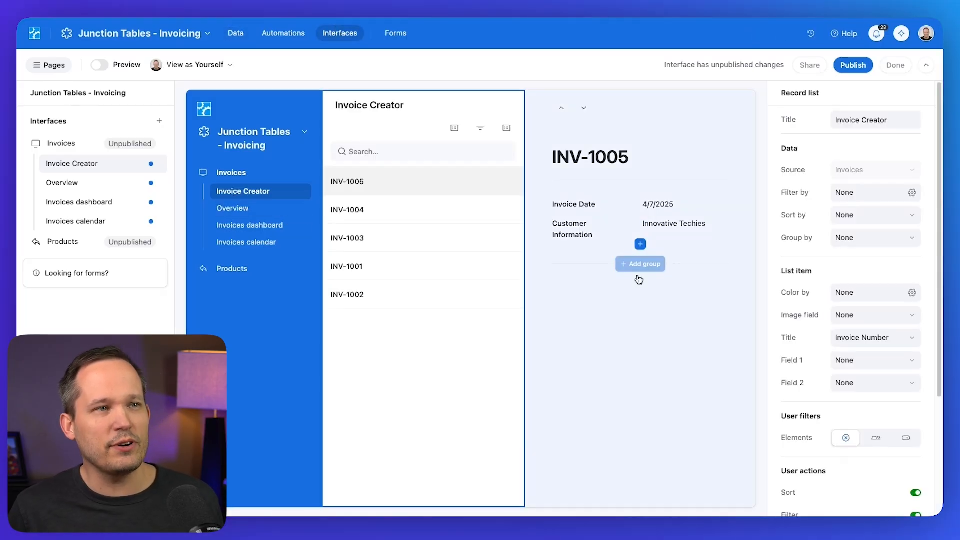
mouse_move(613, 284)
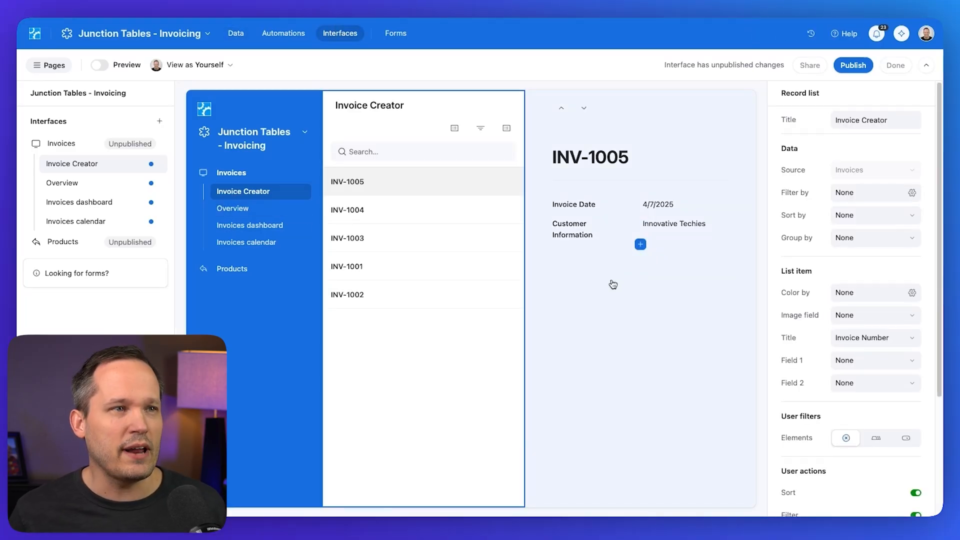
left_click(640, 245)
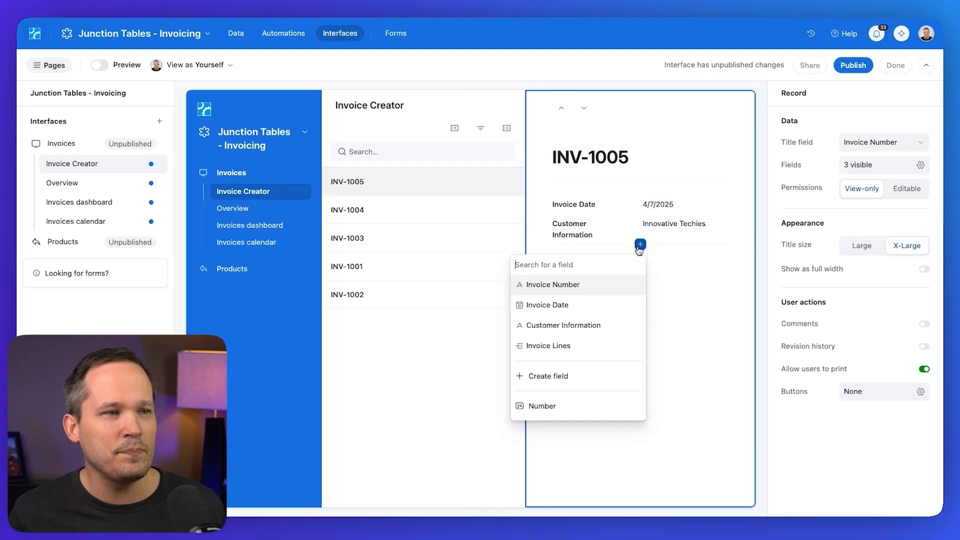
left_click(549, 346)
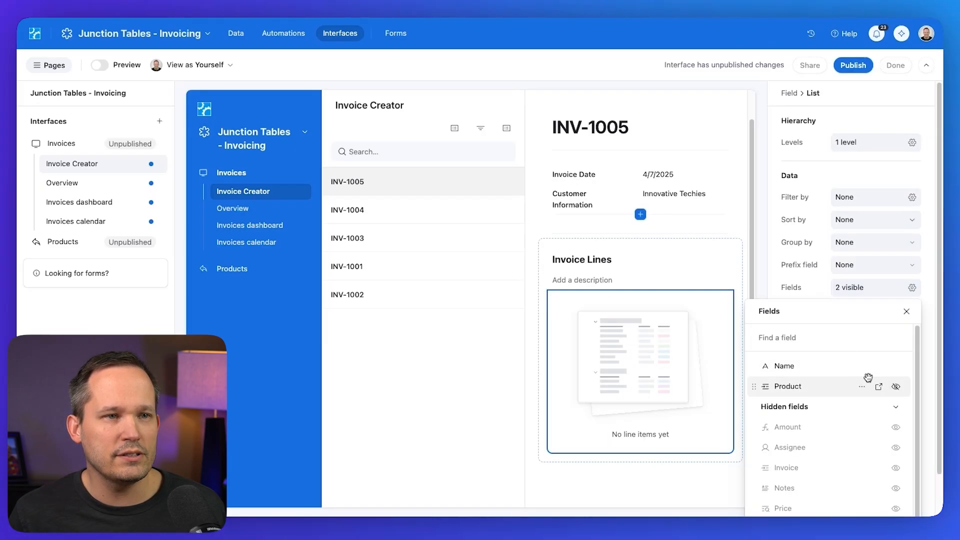
mouse_move(895, 367)
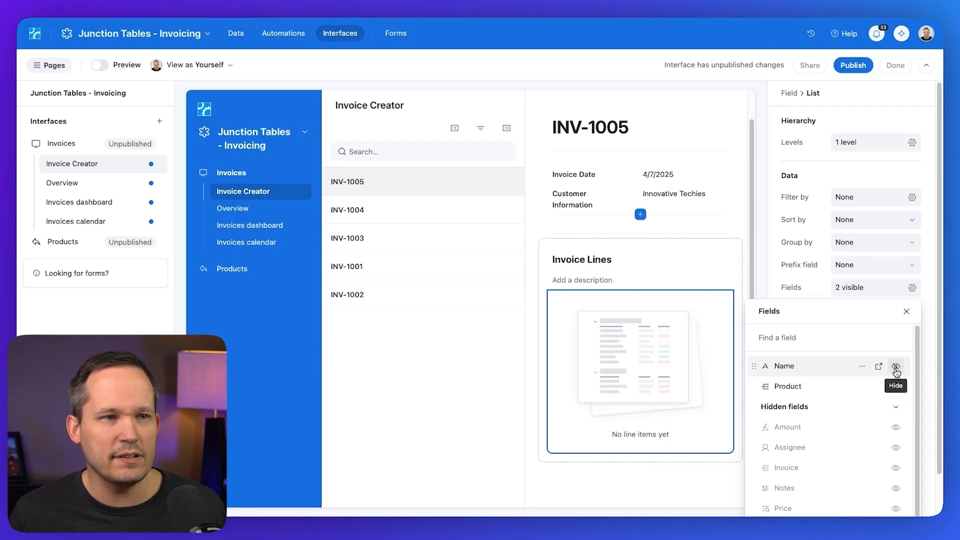
Step: Hide Name, show Quantity and Amount, and allow inline editing, adding and deleting of lines
left_click(896, 366)
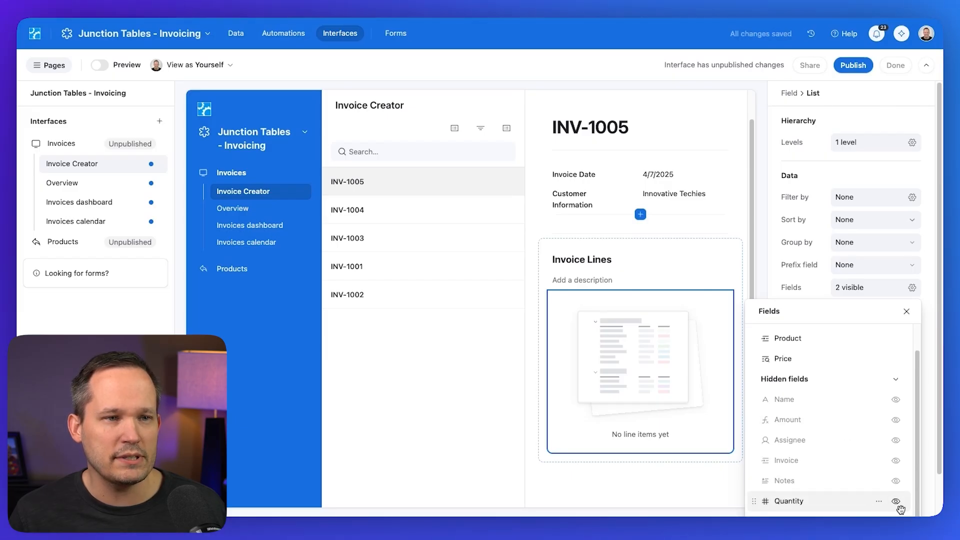
left_click(896, 502)
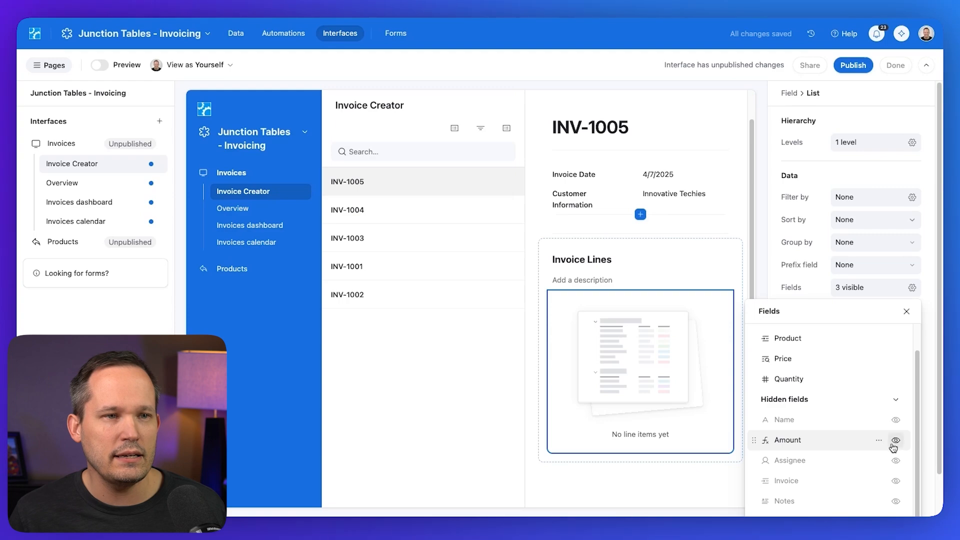
left_click(895, 440)
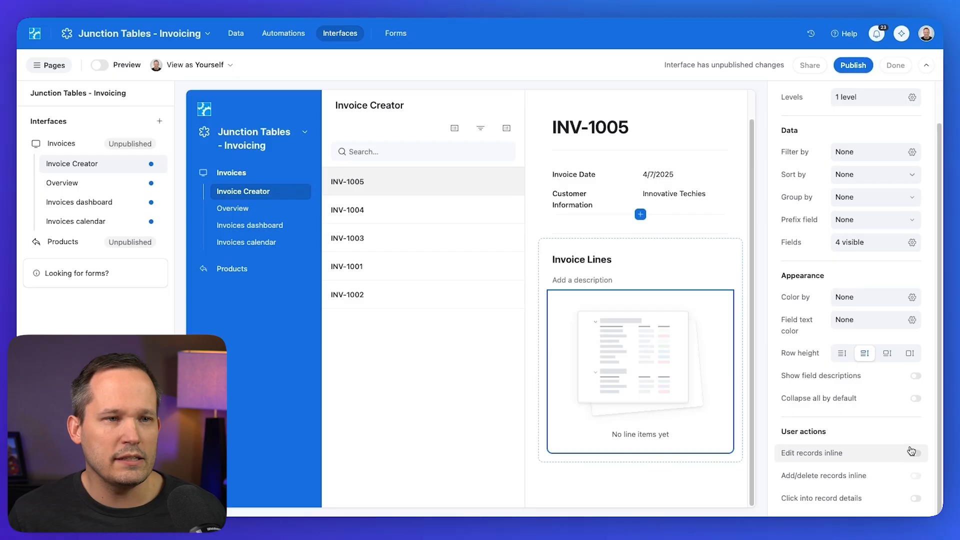
left_click(916, 453)
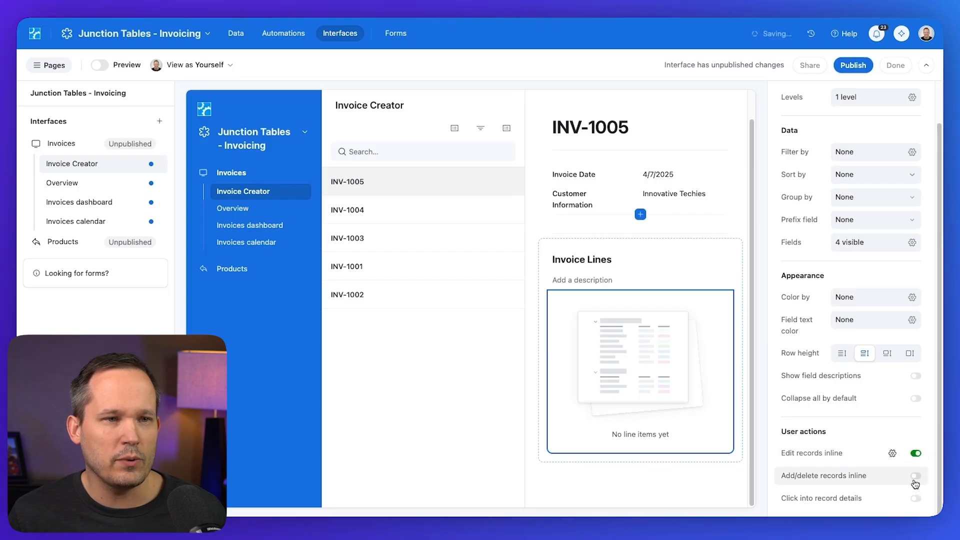
left_click(916, 476)
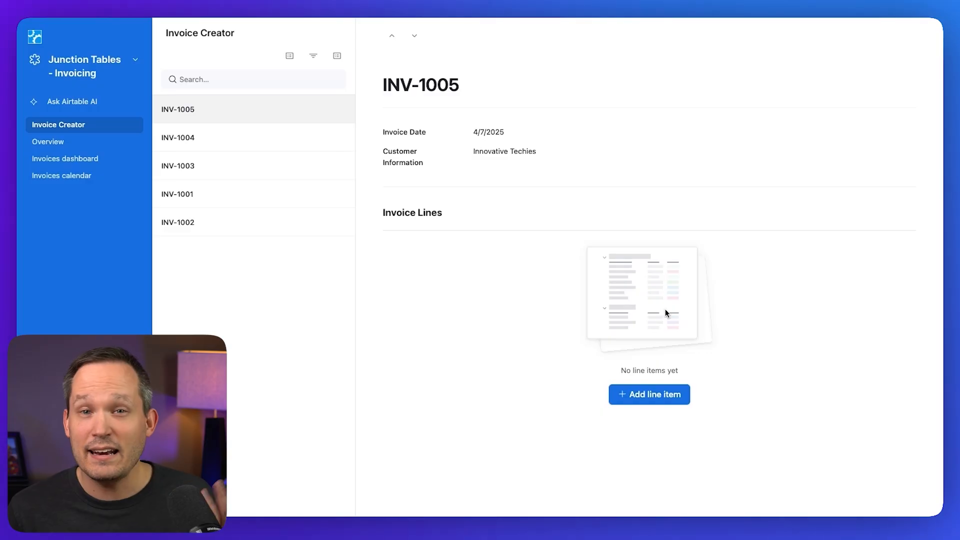
mouse_move(669, 396)
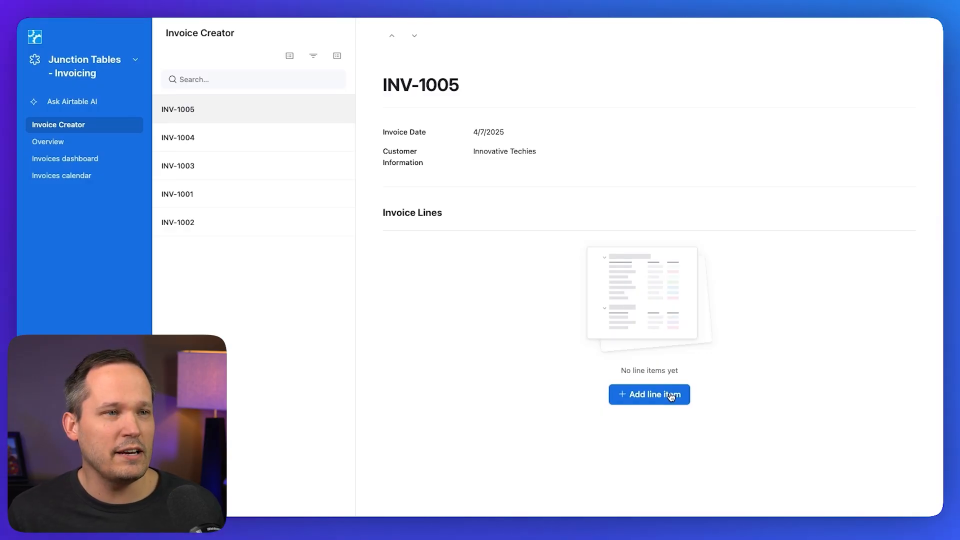
Step: Add a RoboVac 3000 line with quantity 5 to INV-1005
left_click(650, 394)
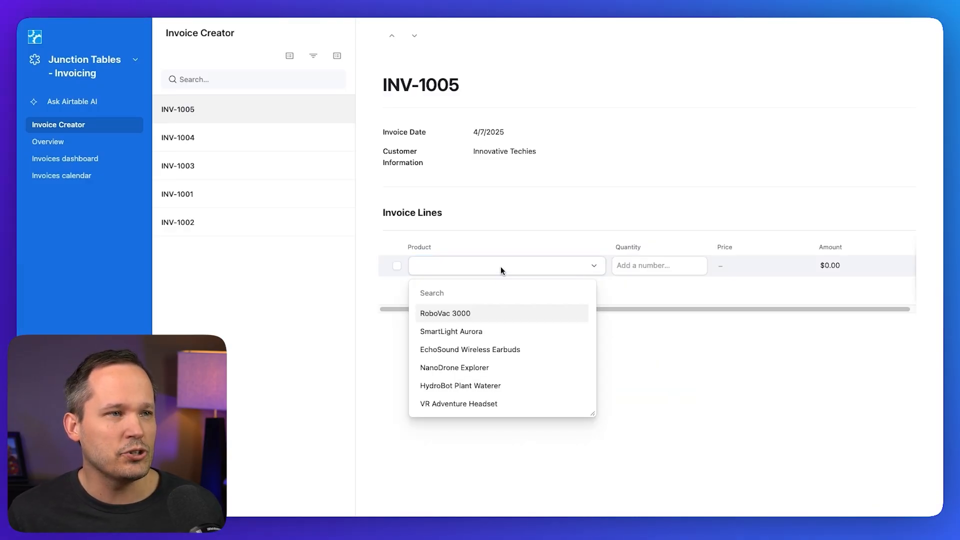
left_click(446, 313)
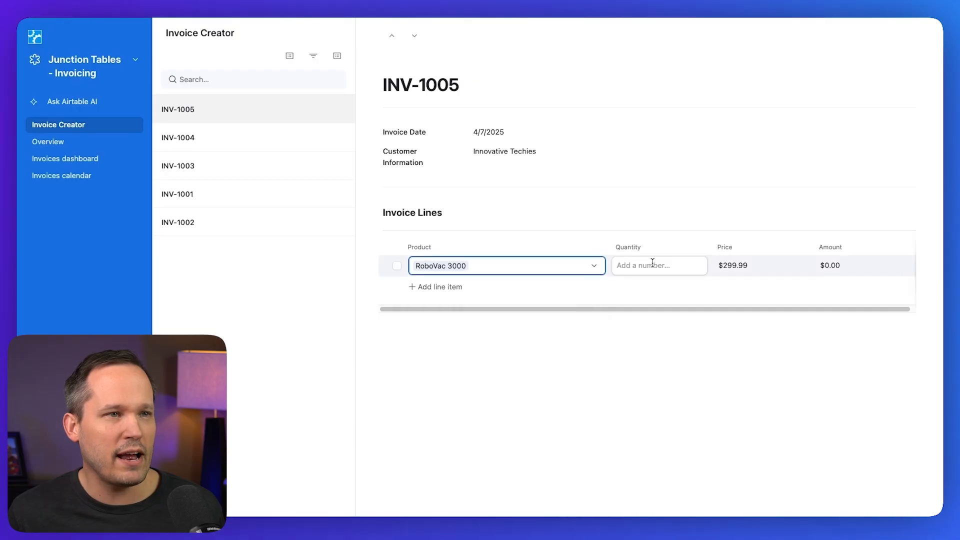
type("5")
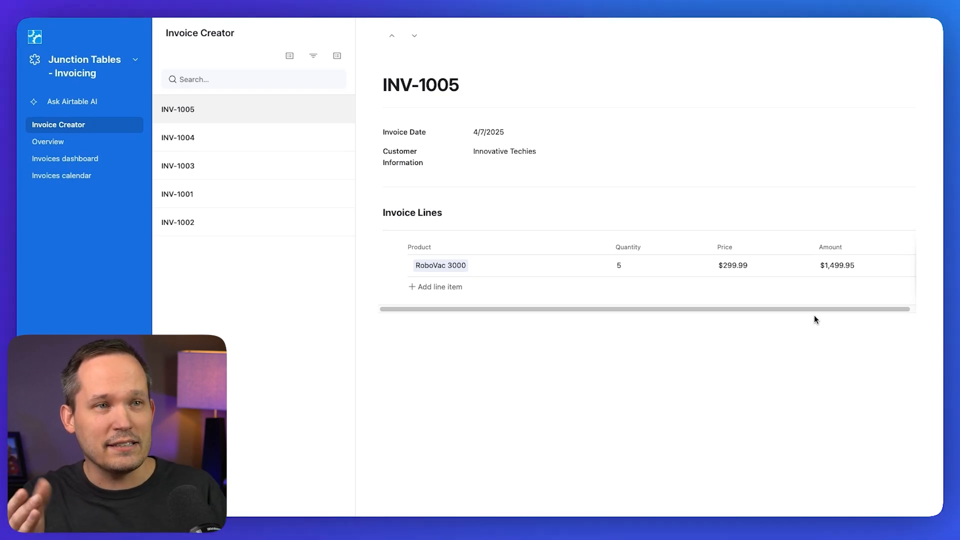
mouse_move(429, 295)
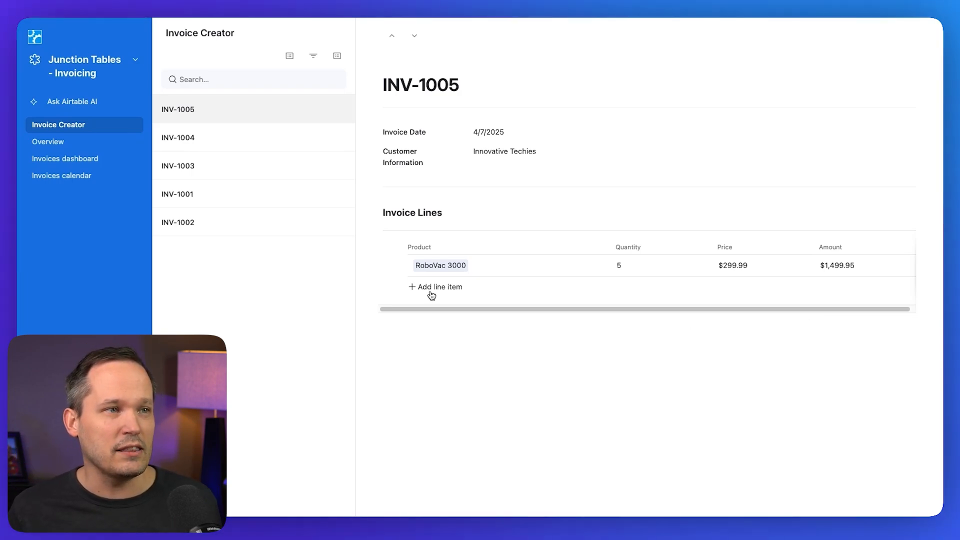
Step: Add an EchoSound Wireless Earbuds line with quantity 10, then reopen the RoboVac line
left_click(435, 287)
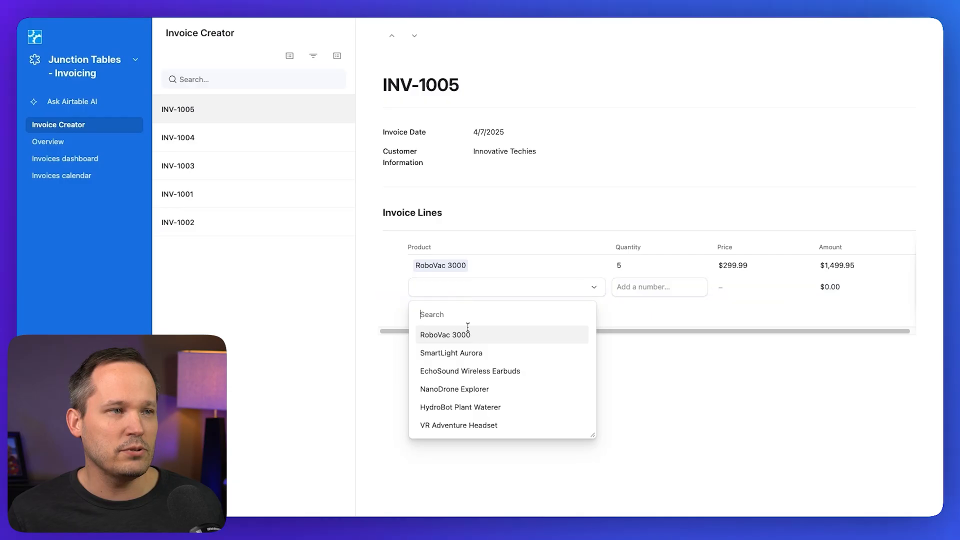
left_click(470, 371)
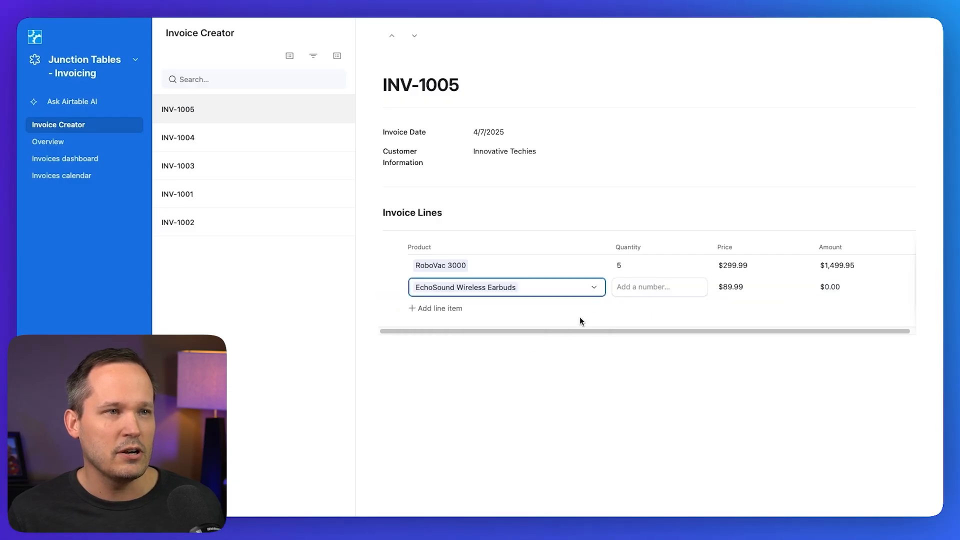
type("10")
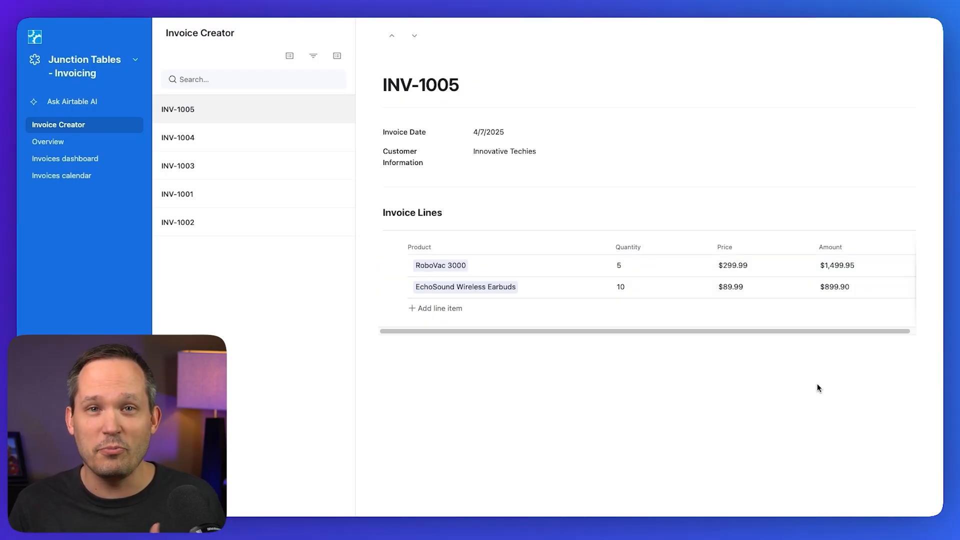
mouse_move(825, 347)
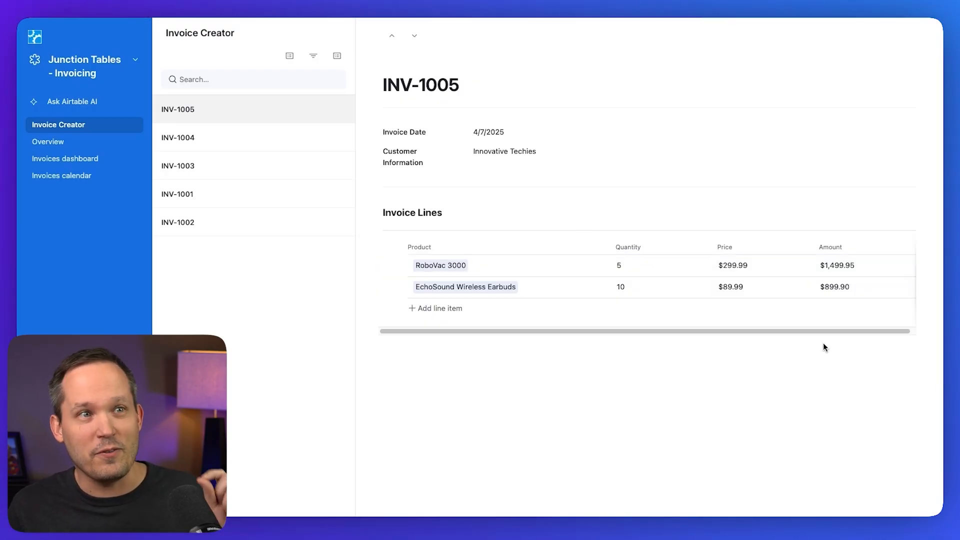
left_click(441, 266)
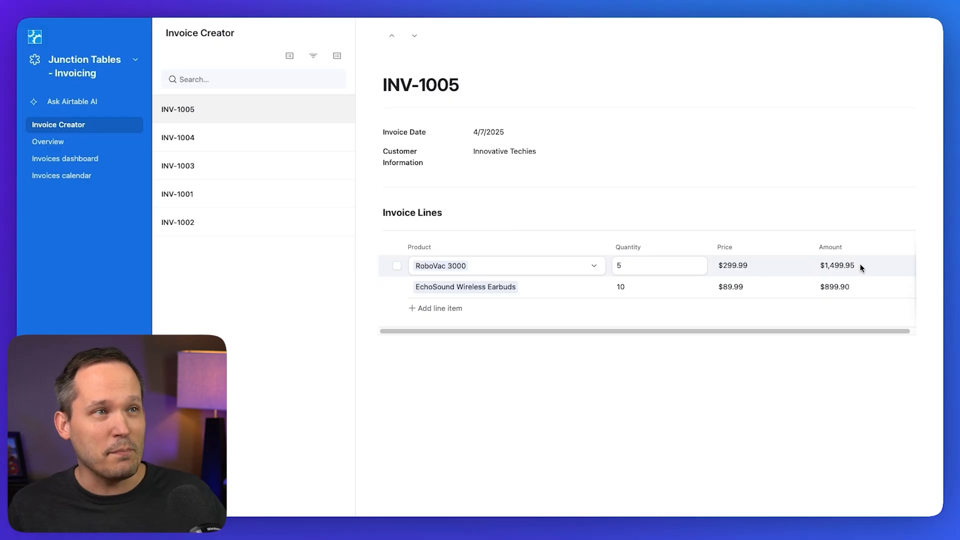